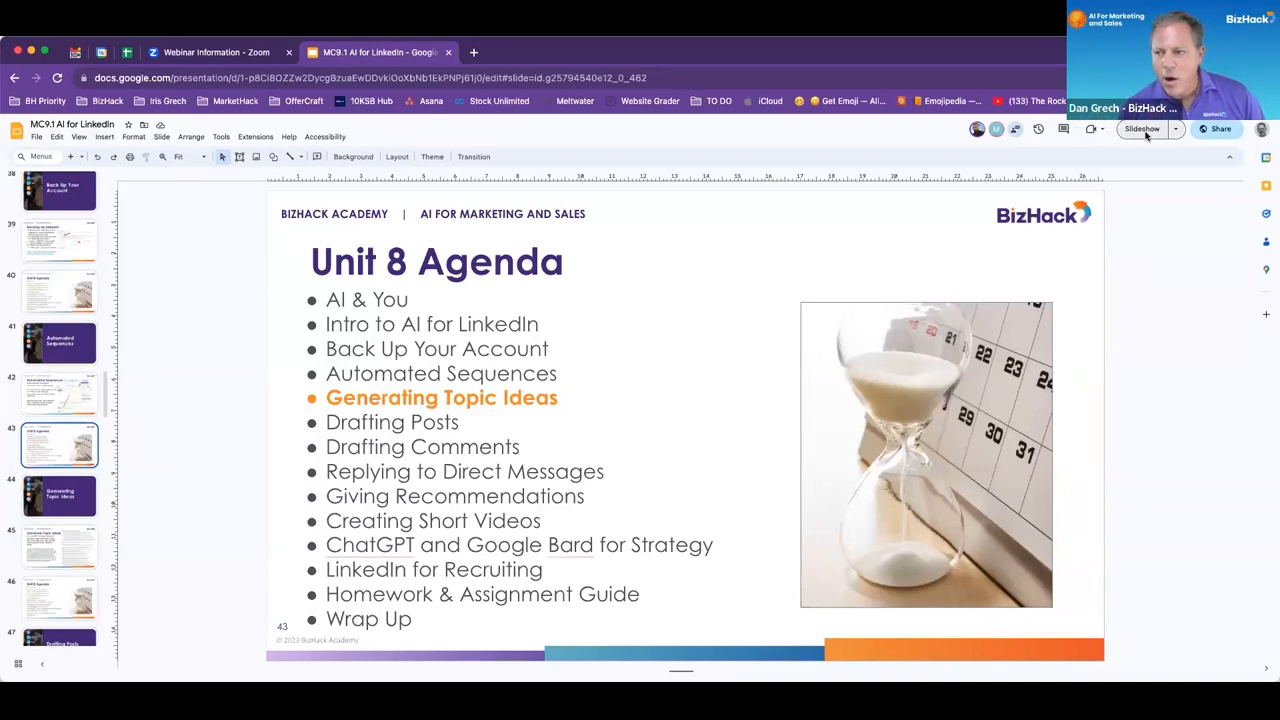
# Start the AI for LinkedIn slideshow full screen to reach the Generate Topic Ideas slide.
pyautogui.click(1141, 128)
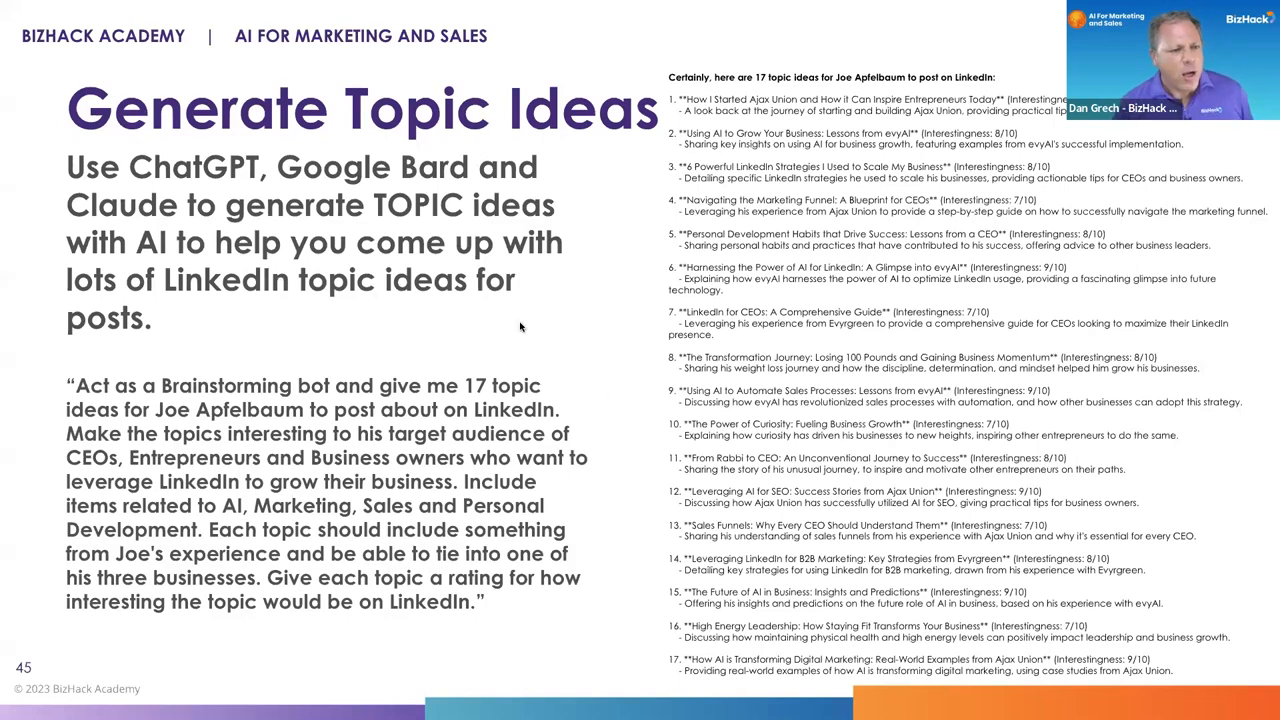
pyautogui.moveTo(530, 335)
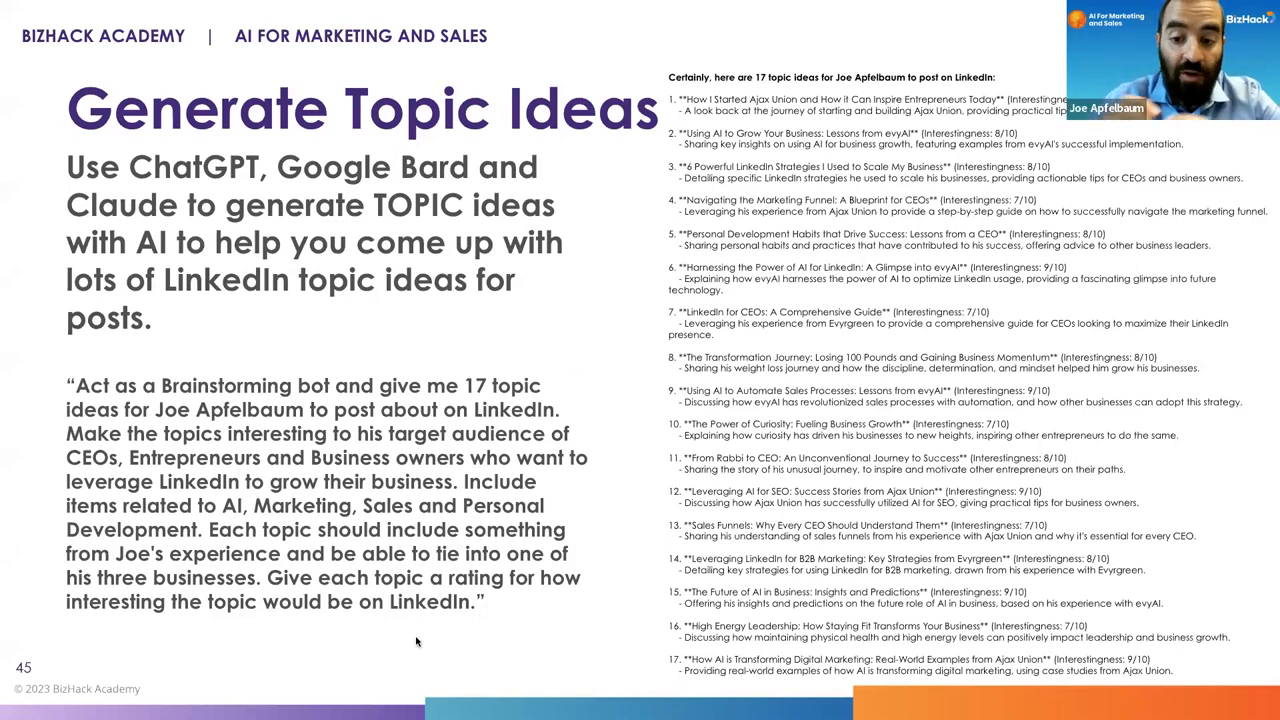
pyautogui.moveTo(430, 688)
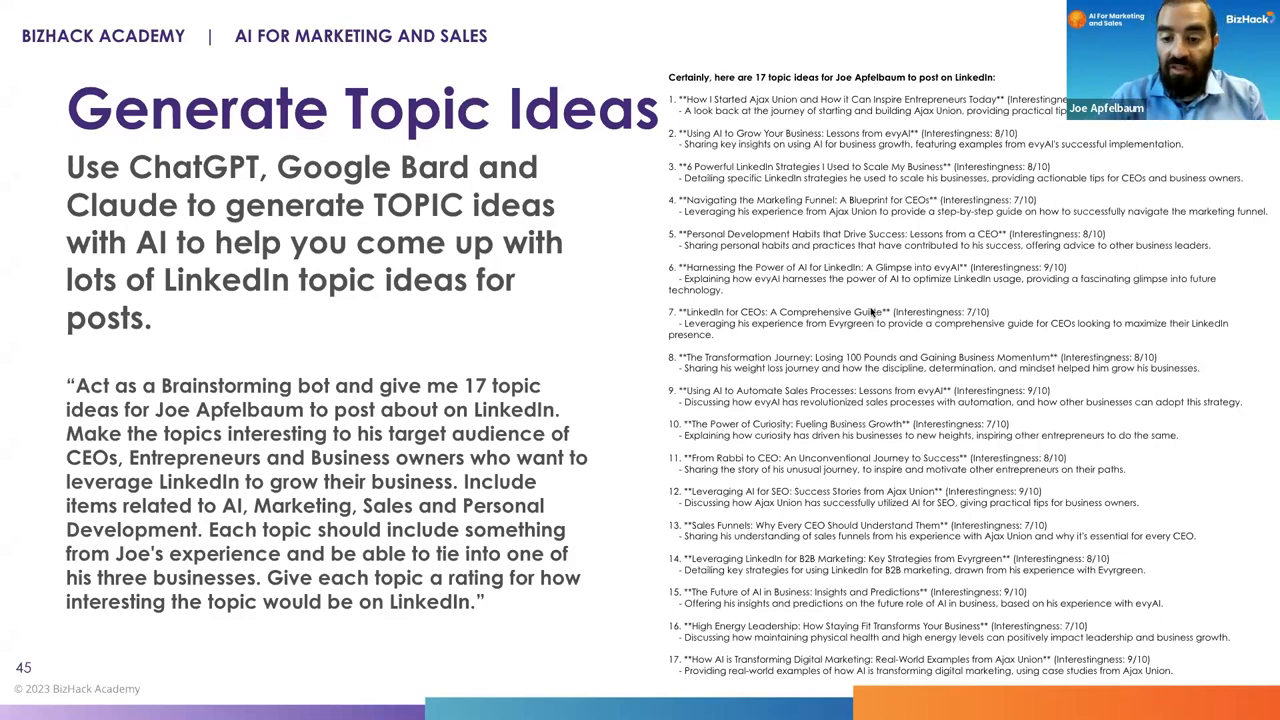
pyautogui.moveTo(872, 311)
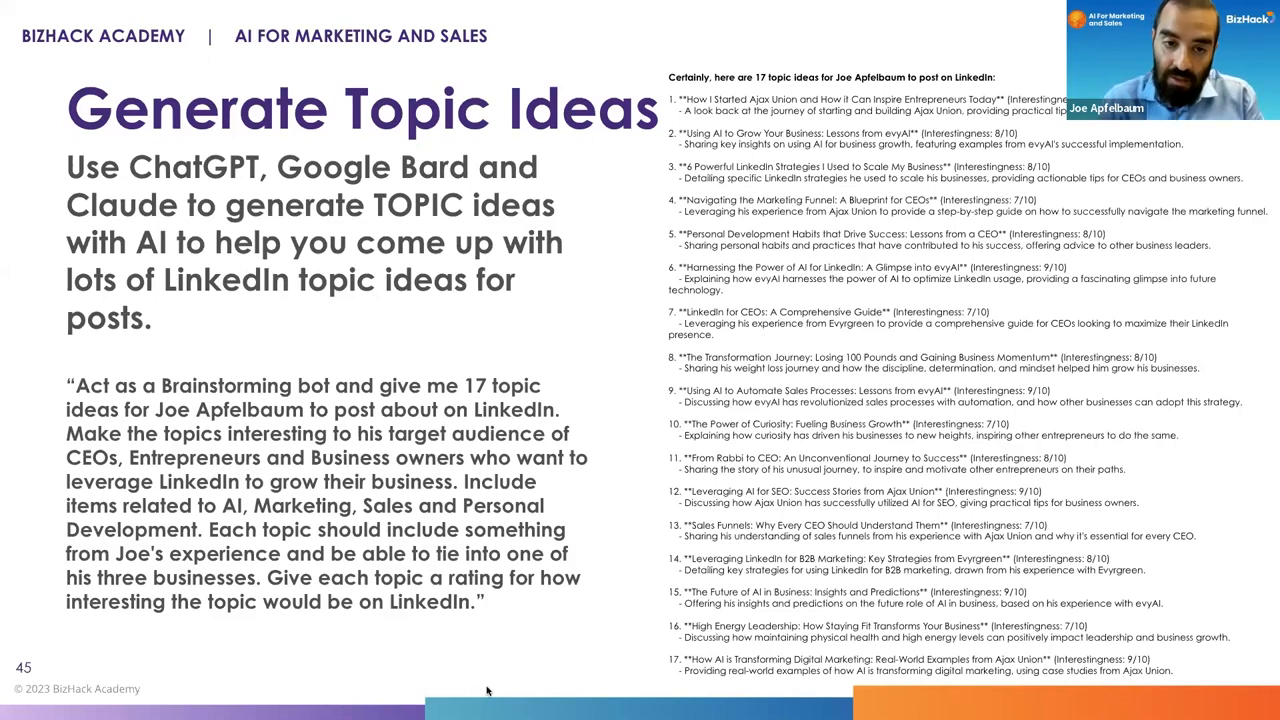
pyautogui.moveTo(643, 190)
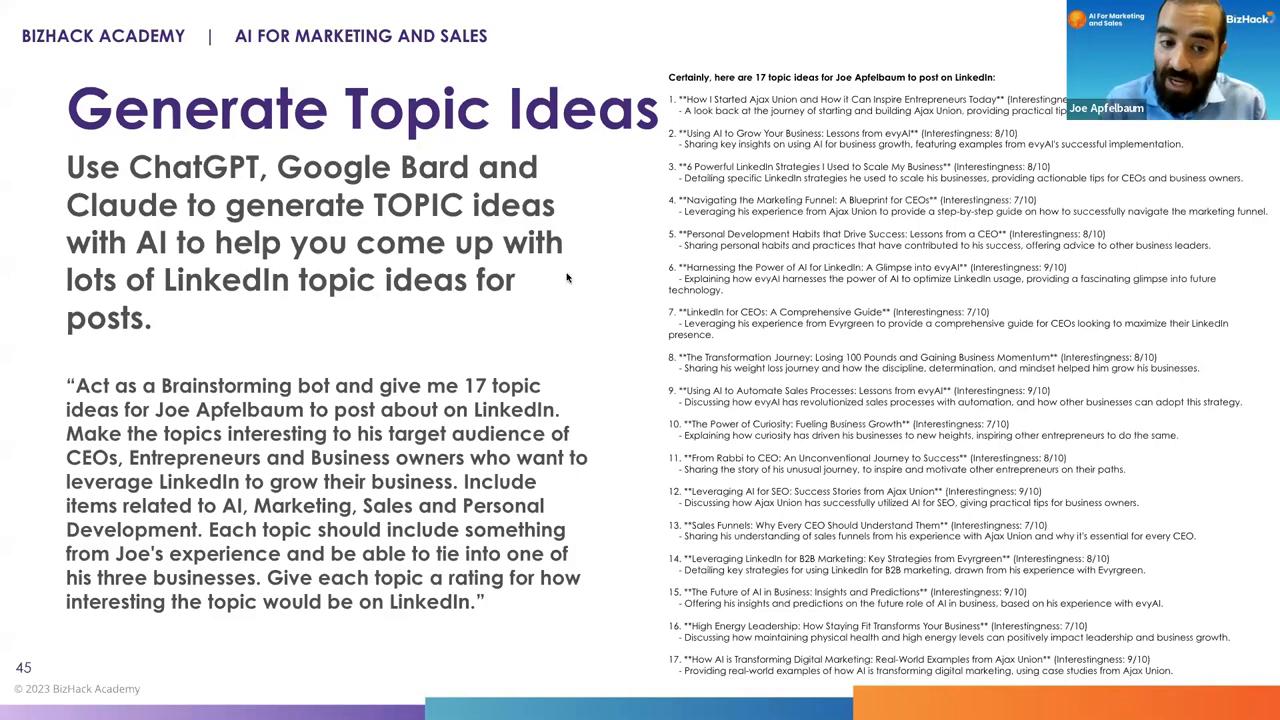
pyautogui.moveTo(490, 408)
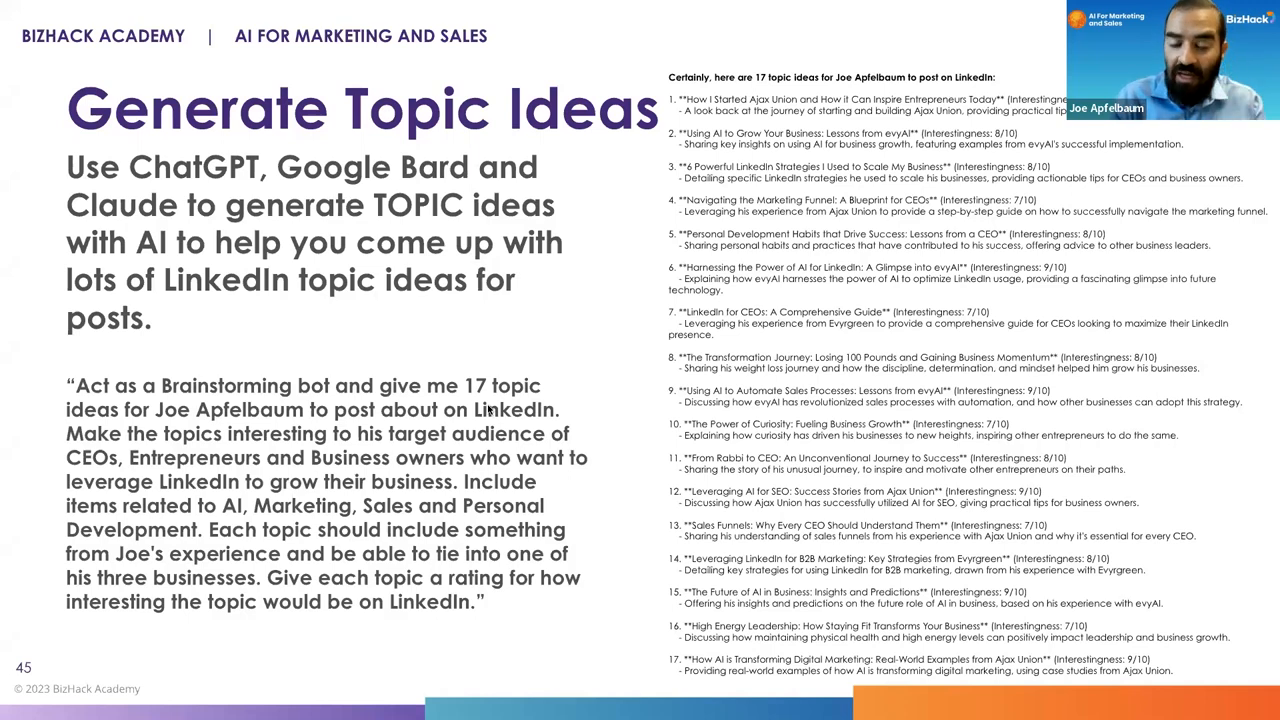
pyautogui.moveTo(547, 399)
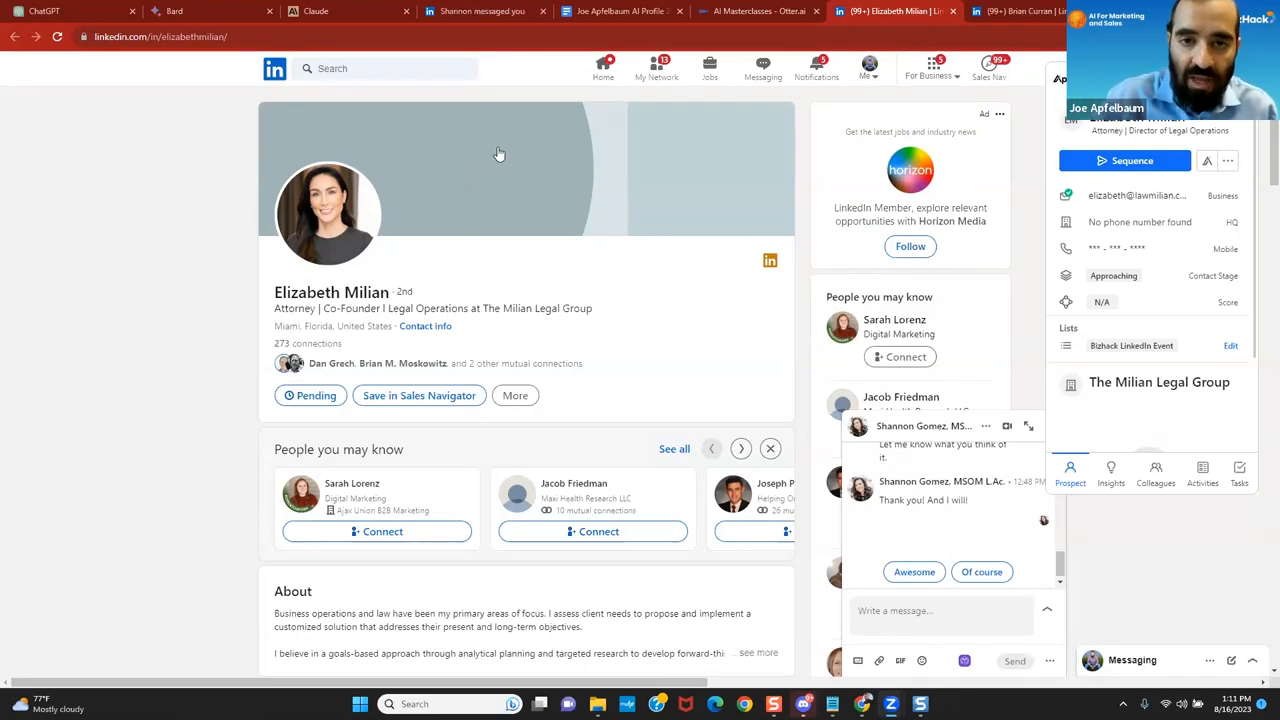
pyautogui.moveTo(620, 11)
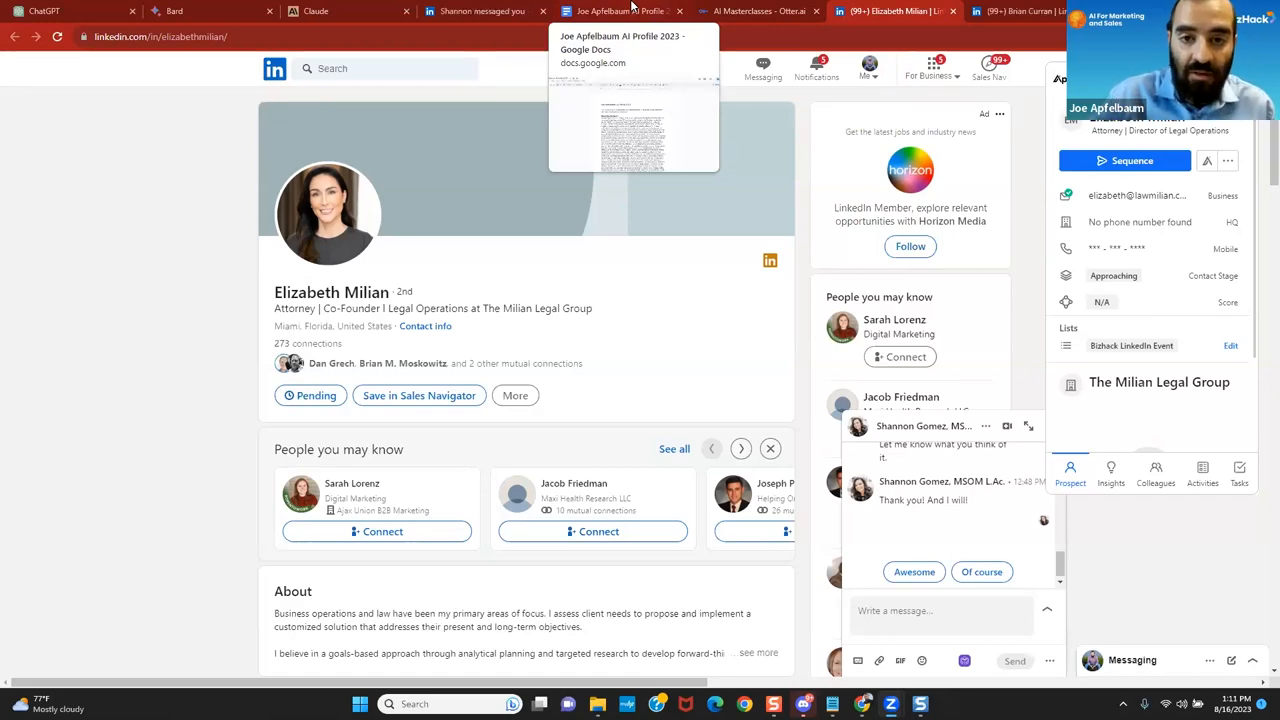
# Glance at Joe Apfelbaum's AI Profile 2023 doc, then switch to the AI Masterclasses Otter.ai transcript.
pyautogui.click(620, 11)
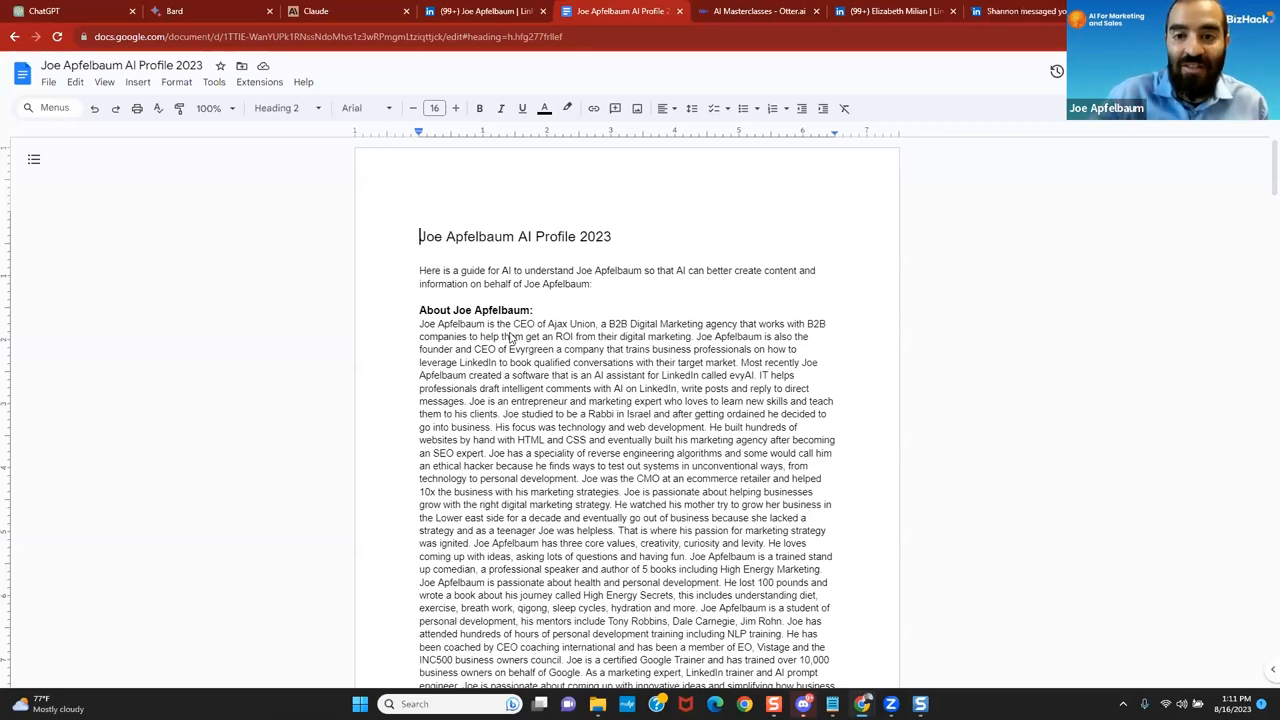
pyautogui.click(755, 11)
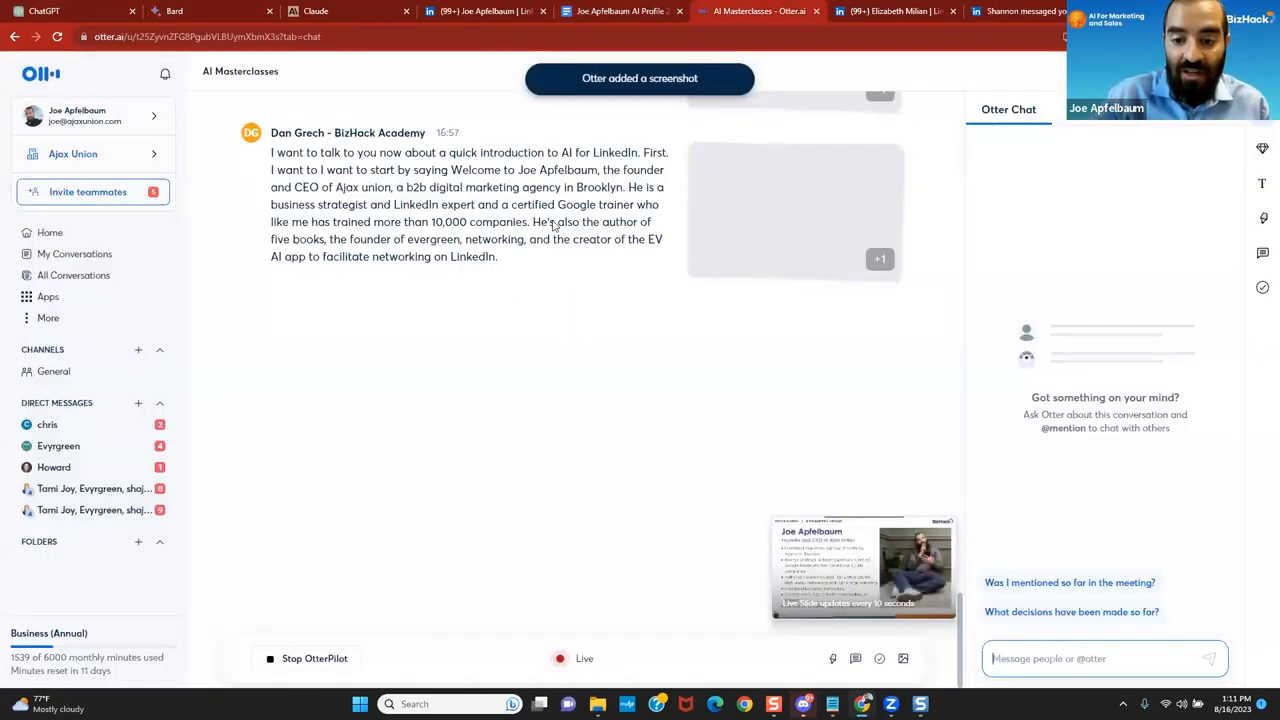
pyautogui.scroll(-3)
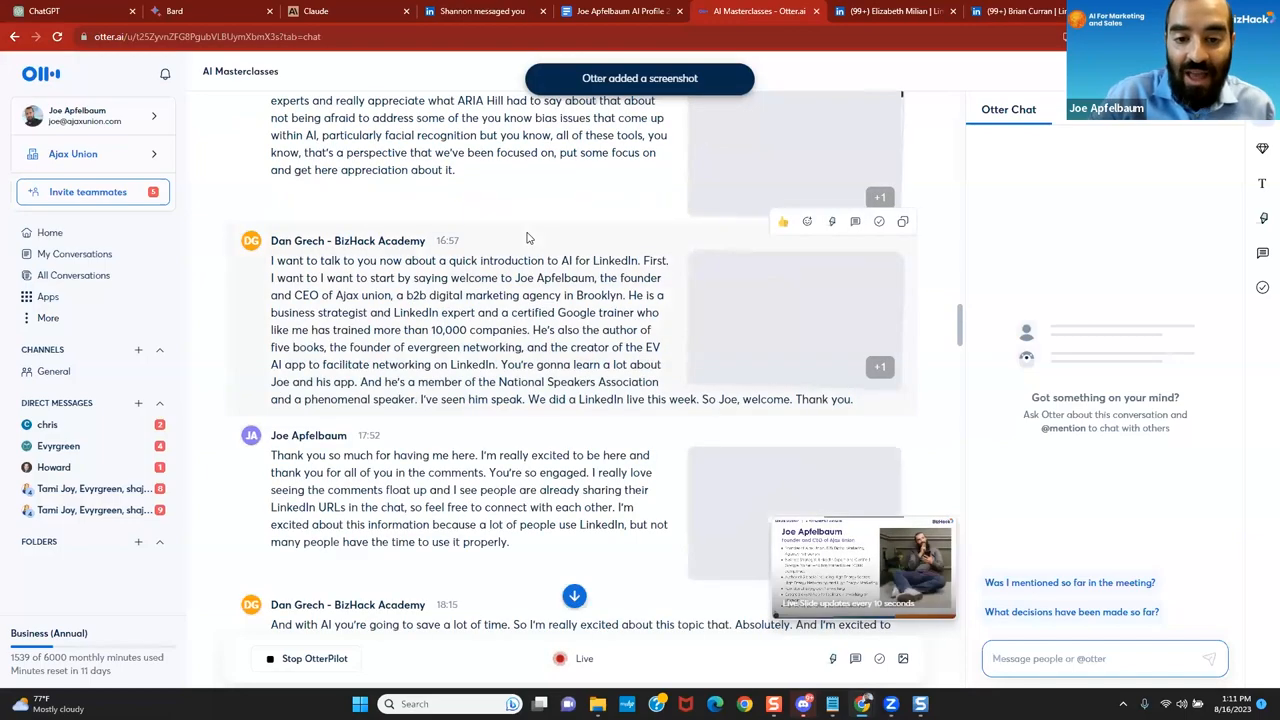
pyautogui.scroll(-3)
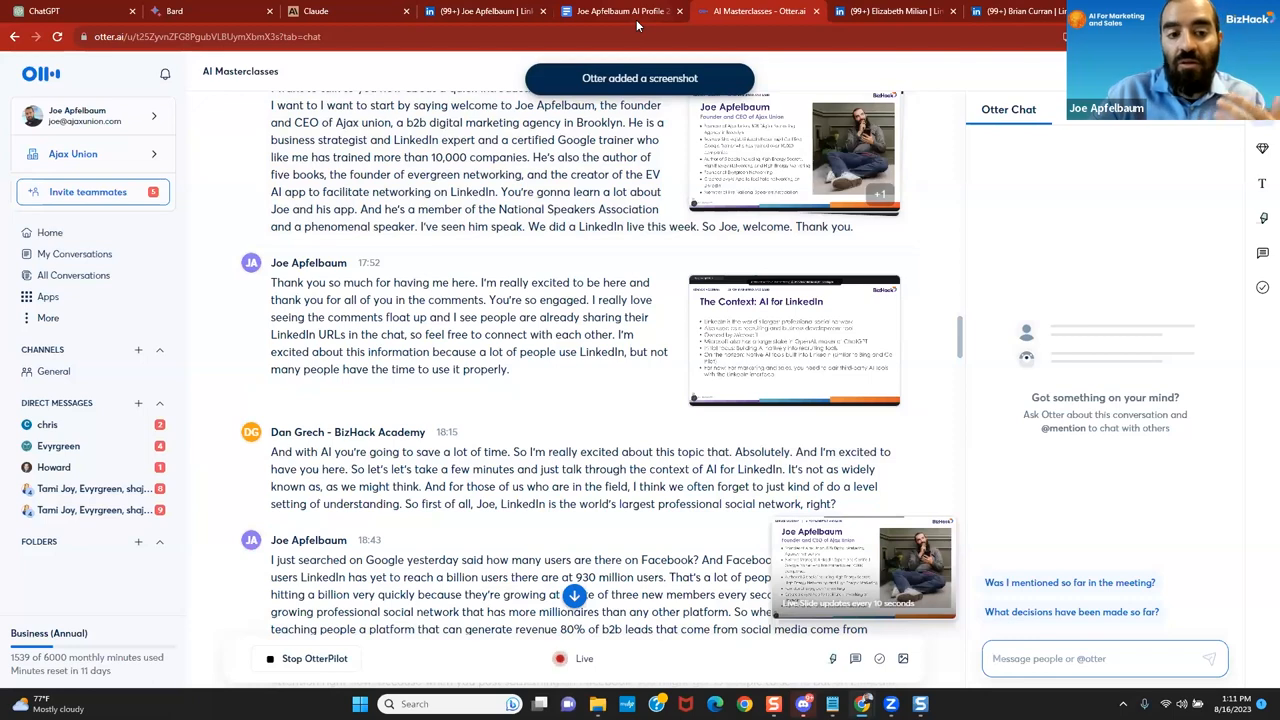
pyautogui.moveTo(620, 11)
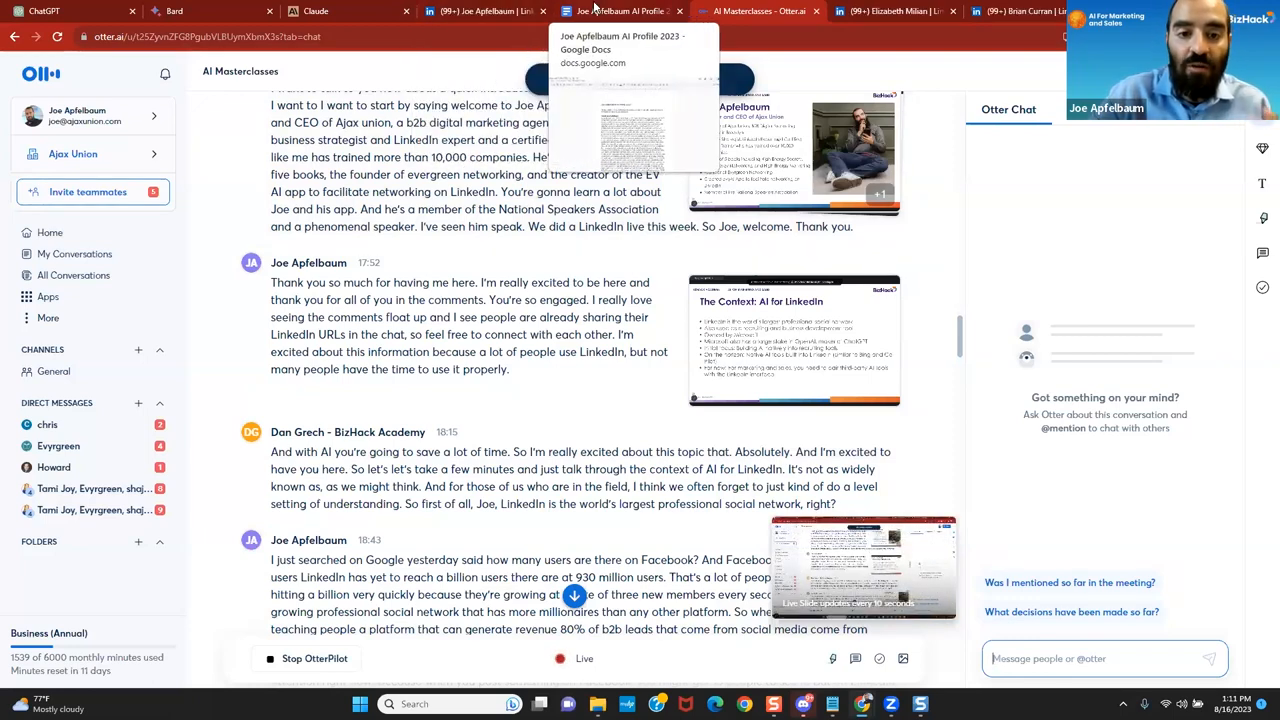
# Review the About Joe Apfelbaum section of the AI profile document, then move to ChatGPT.
pyautogui.click(620, 11)
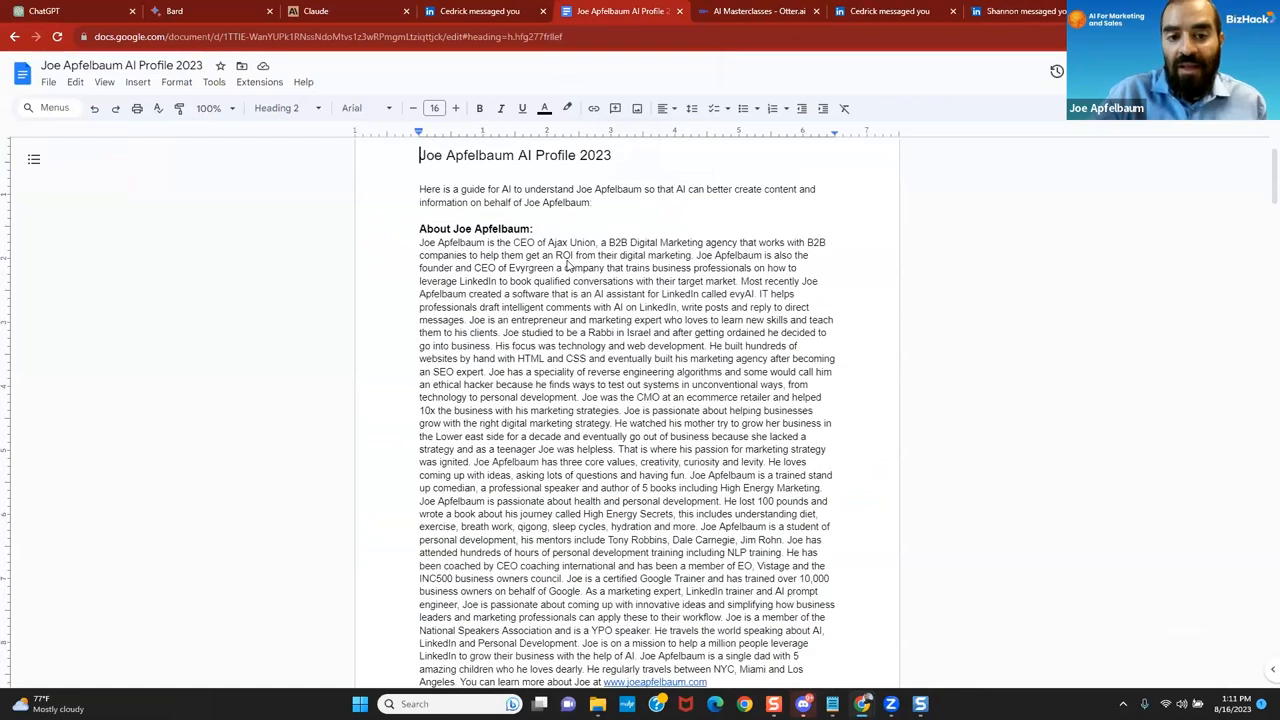
pyautogui.scroll(-3)
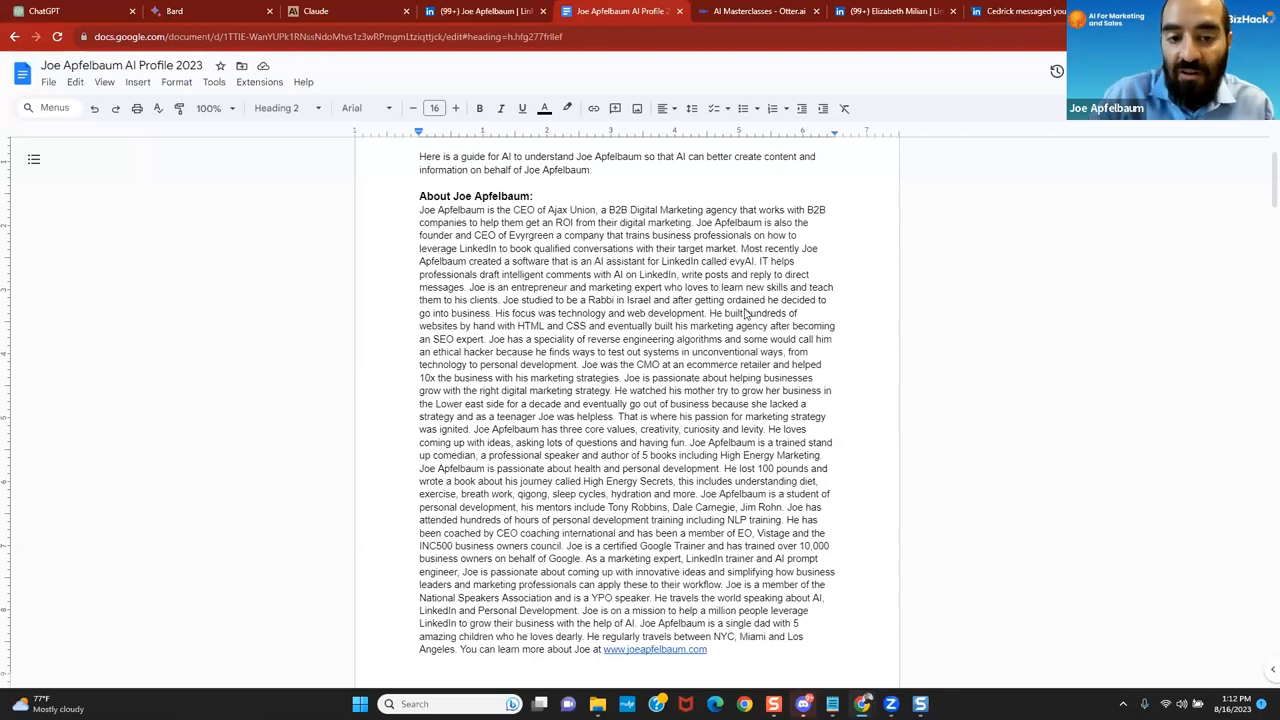
pyautogui.scroll(-3)
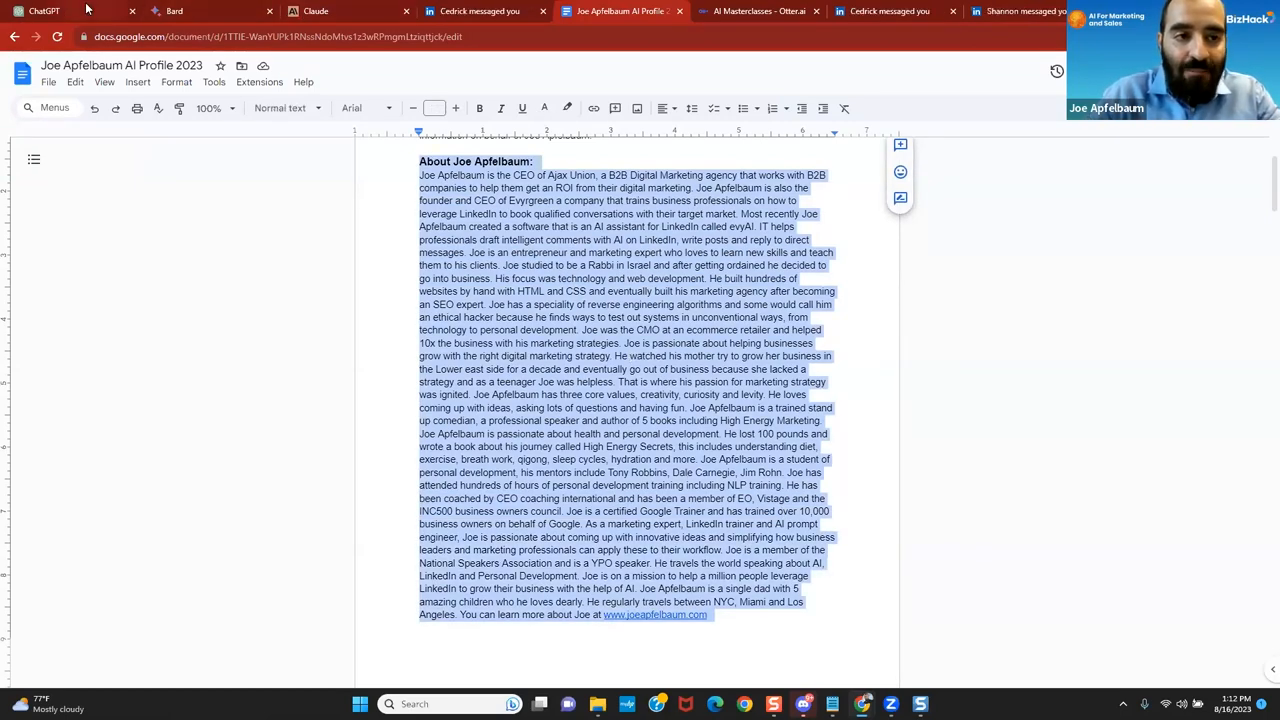
pyautogui.click(45, 11)
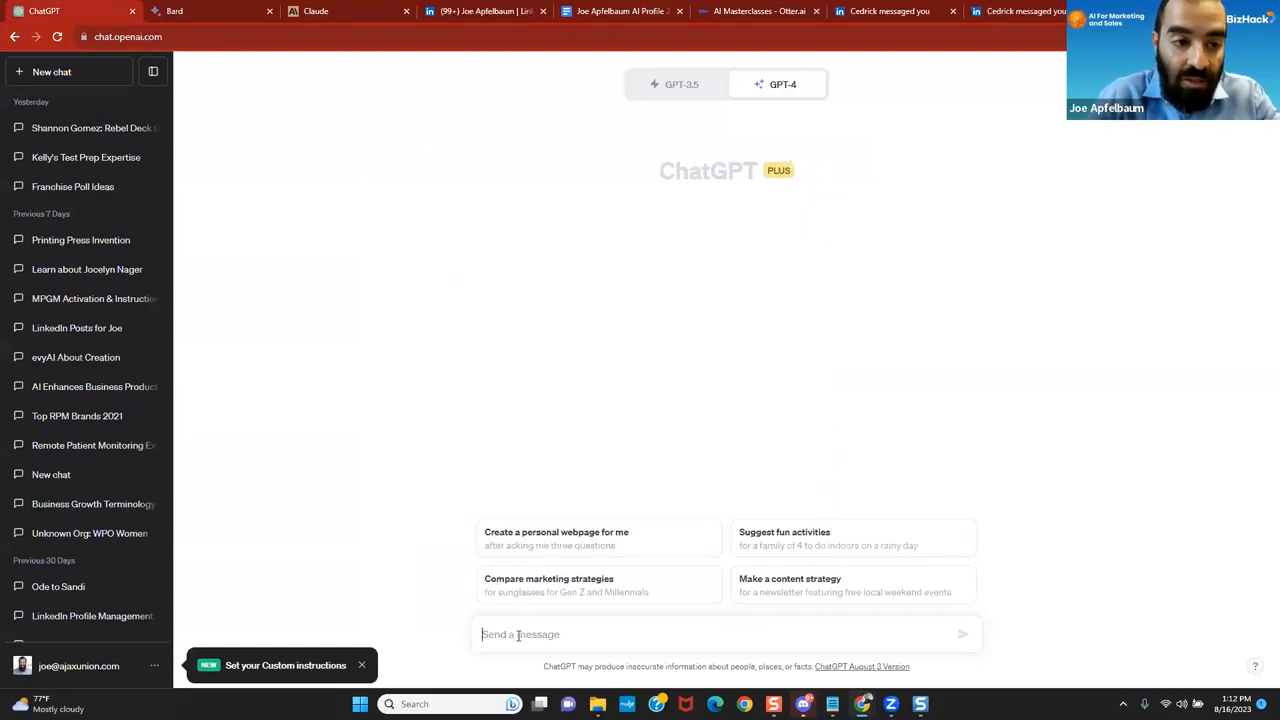
# Write a prompt asking a brainstorming bot for 3 amazing LinkedIn post ideas for Joe, with his background.
pyautogui.write('Act as a brainstor')
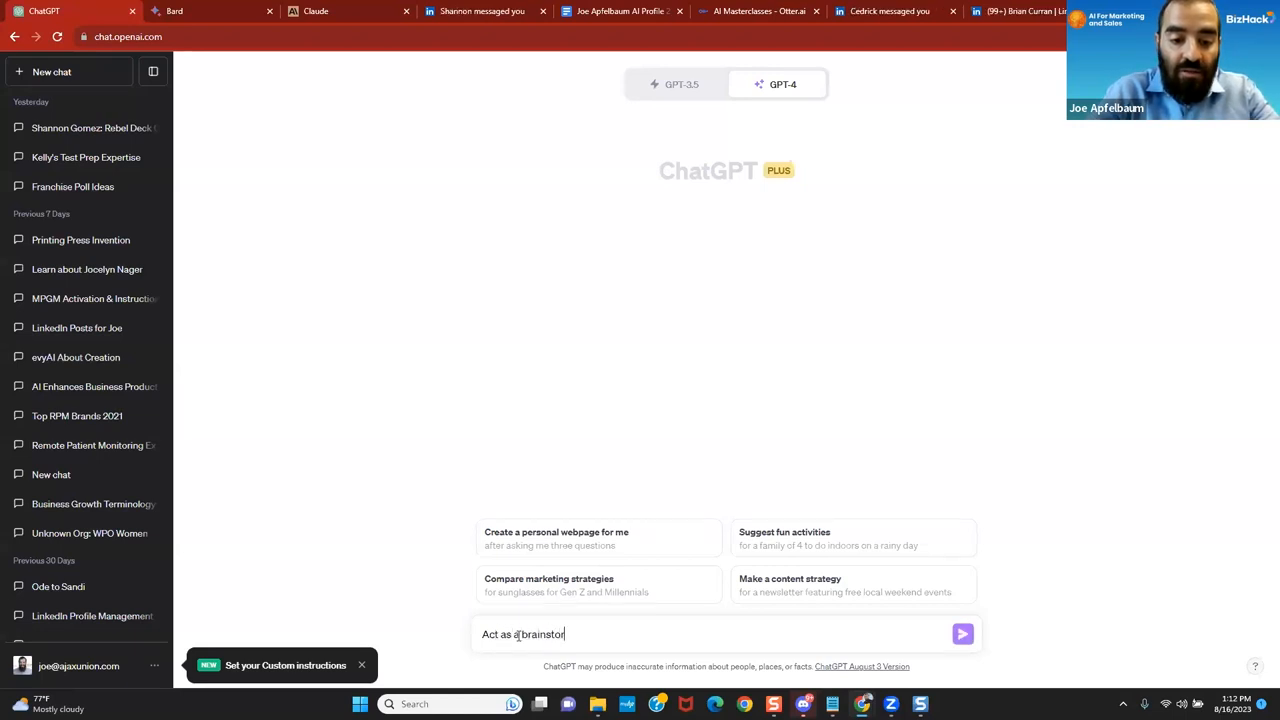
pyautogui.write('ming bot and')
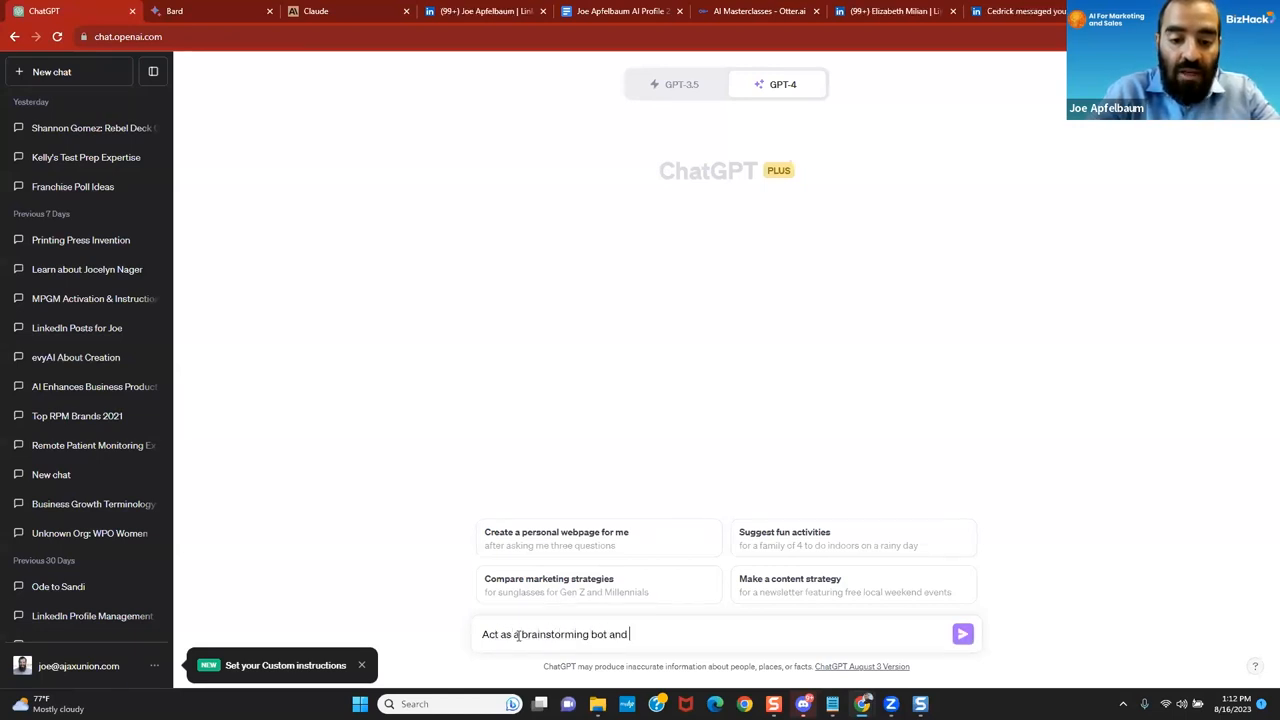
pyautogui.write('com up with 3')
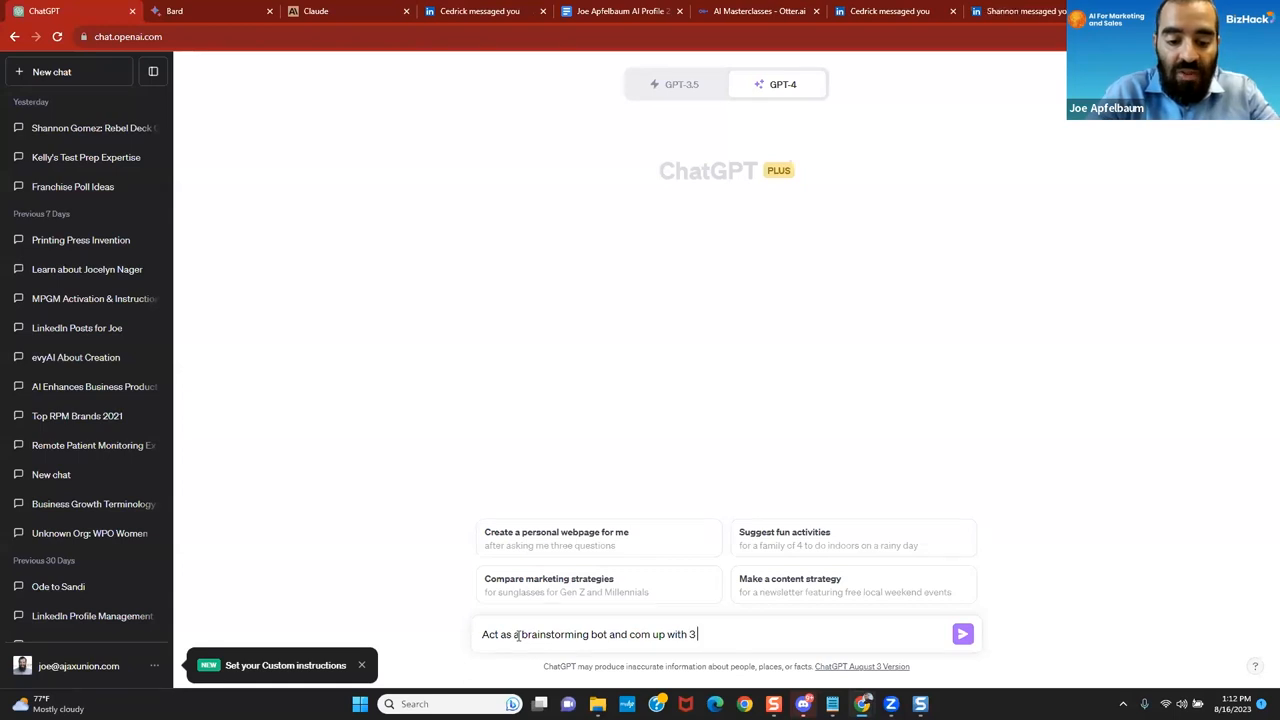
pyautogui.write('amazing ideas')
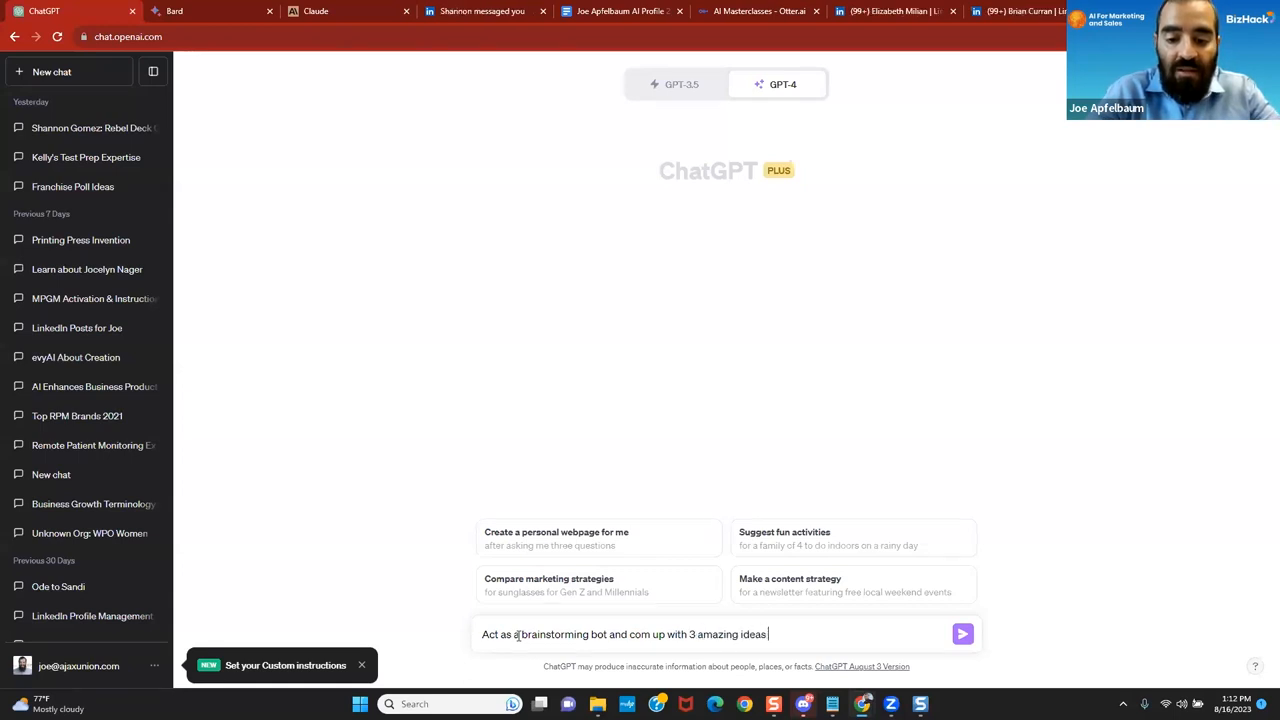
pyautogui.write('for Joe to post about')
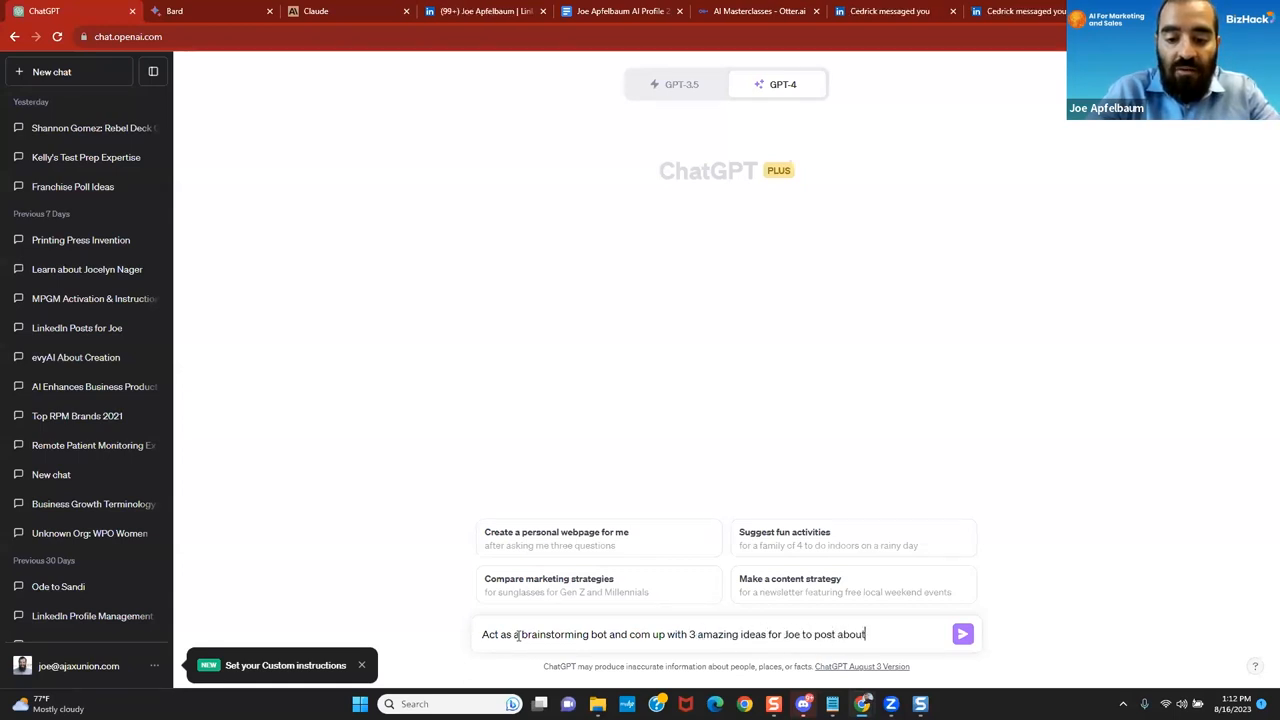
pyautogui.write('on LinkedIn.')
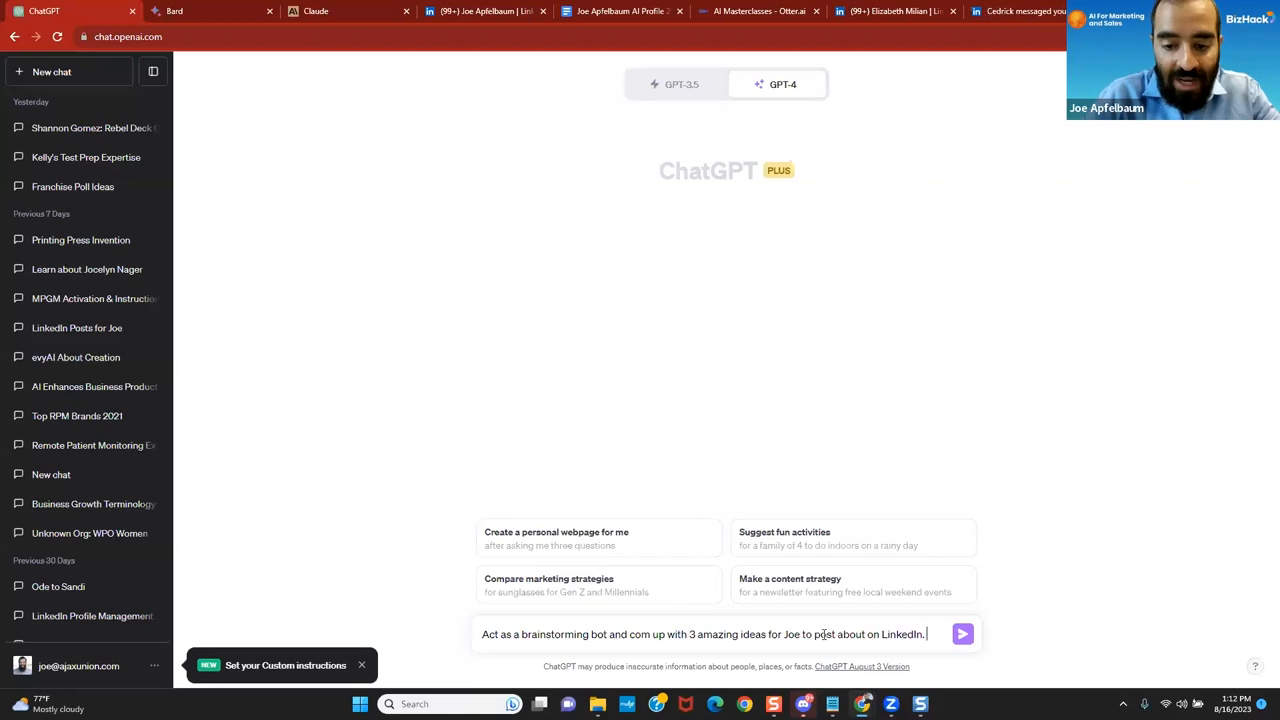
pyautogui.write('Here is about J')
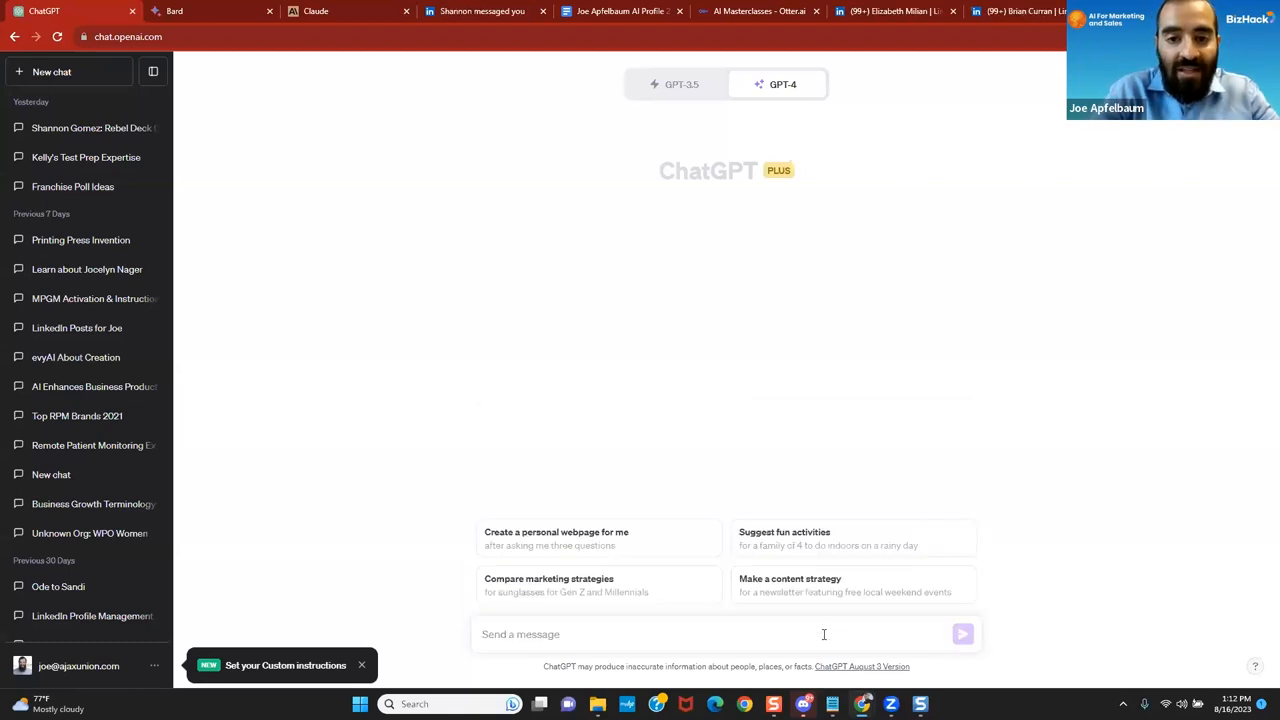
# Send the prompt so GPT-4 drafts three titled LinkedIn posts with content and hashtags.
pyautogui.click(961, 634)
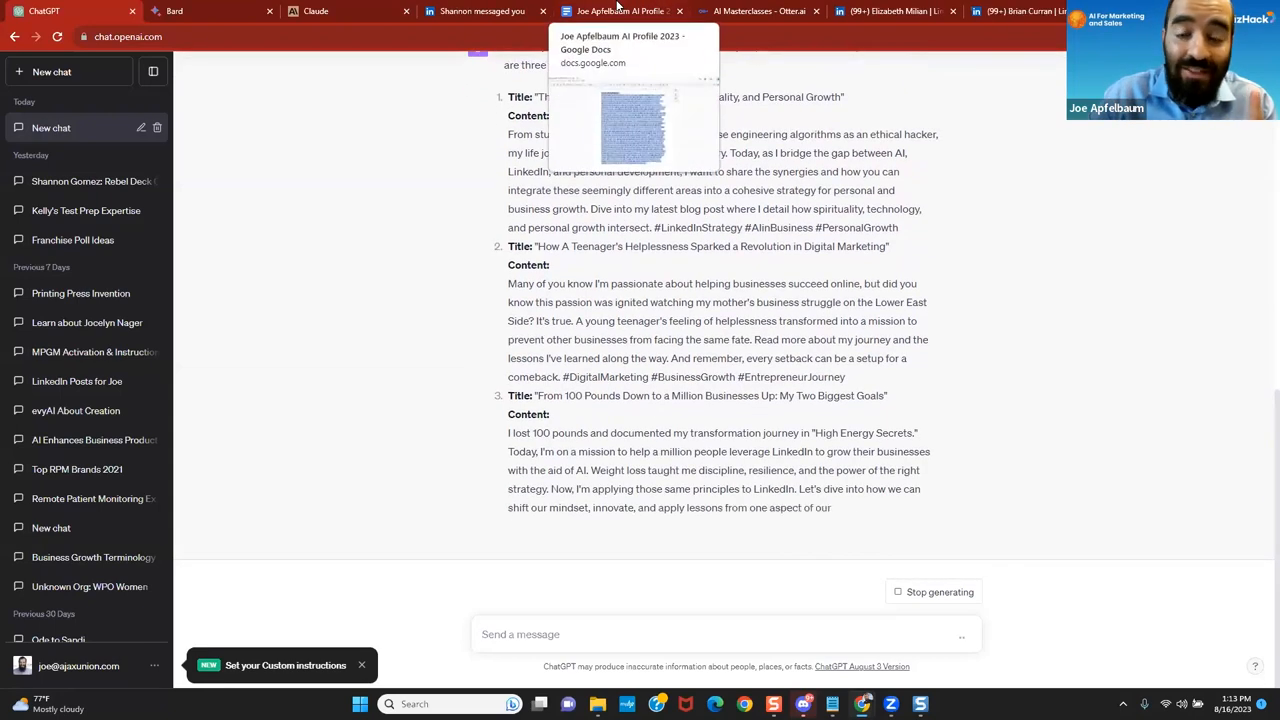
# Scroll down through the AI profile's About and company sections, then back up.
pyautogui.click(620, 11)
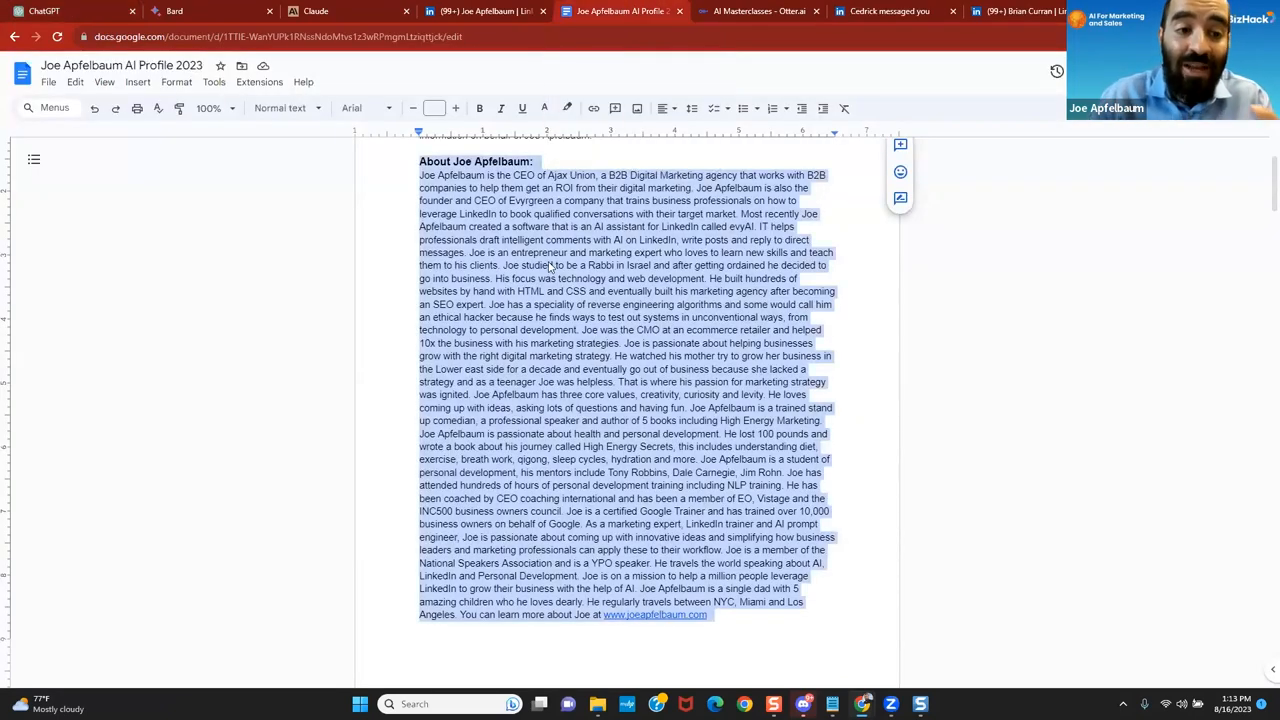
pyautogui.scroll(-3)
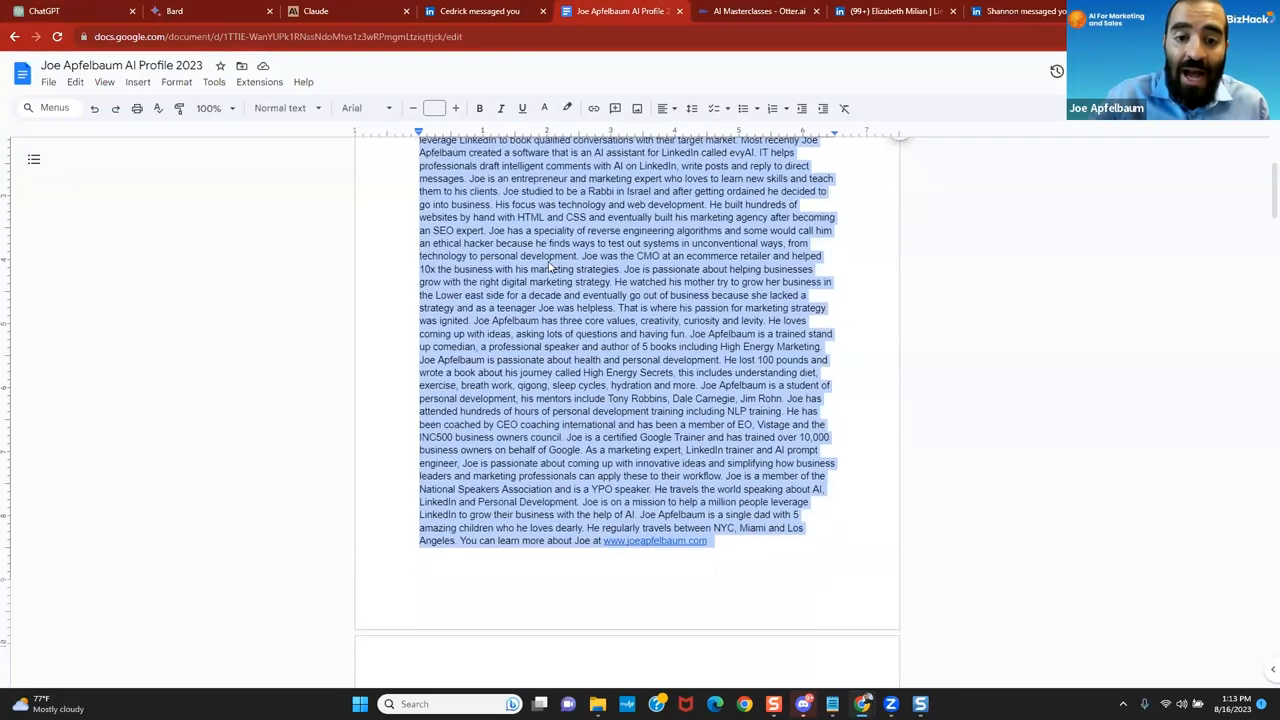
pyautogui.scroll(-3)
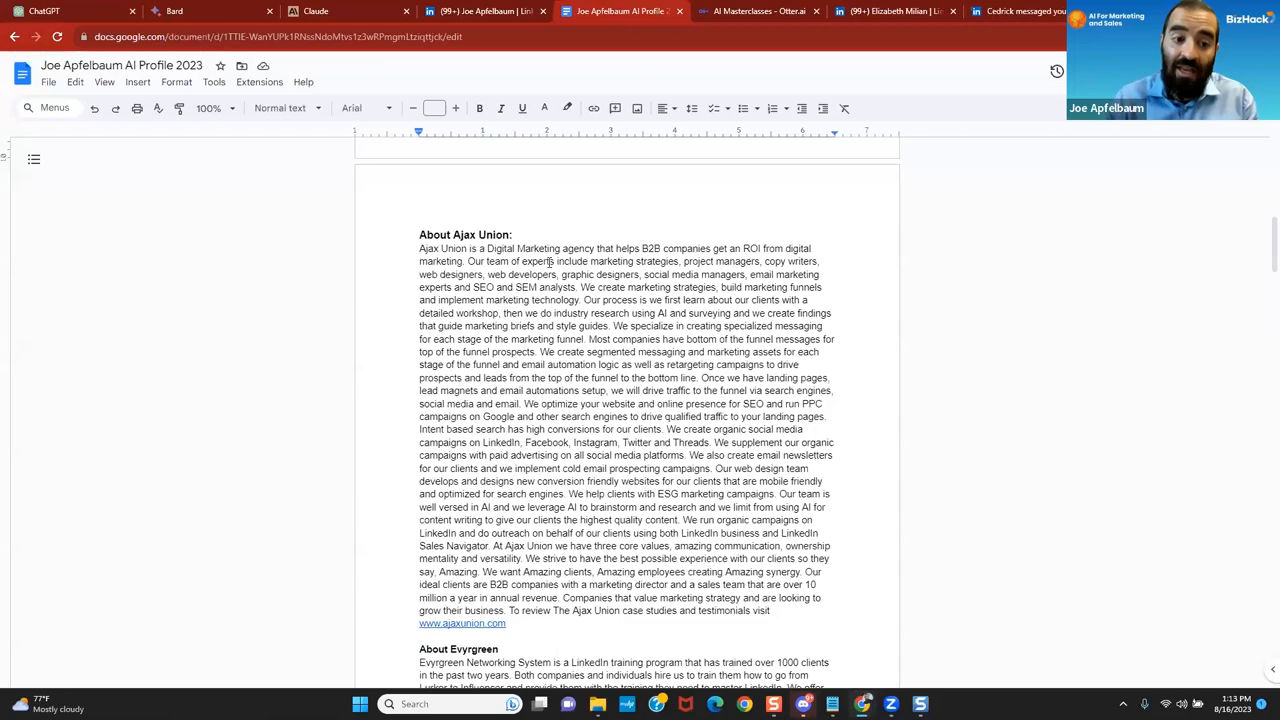
pyautogui.scroll(-3)
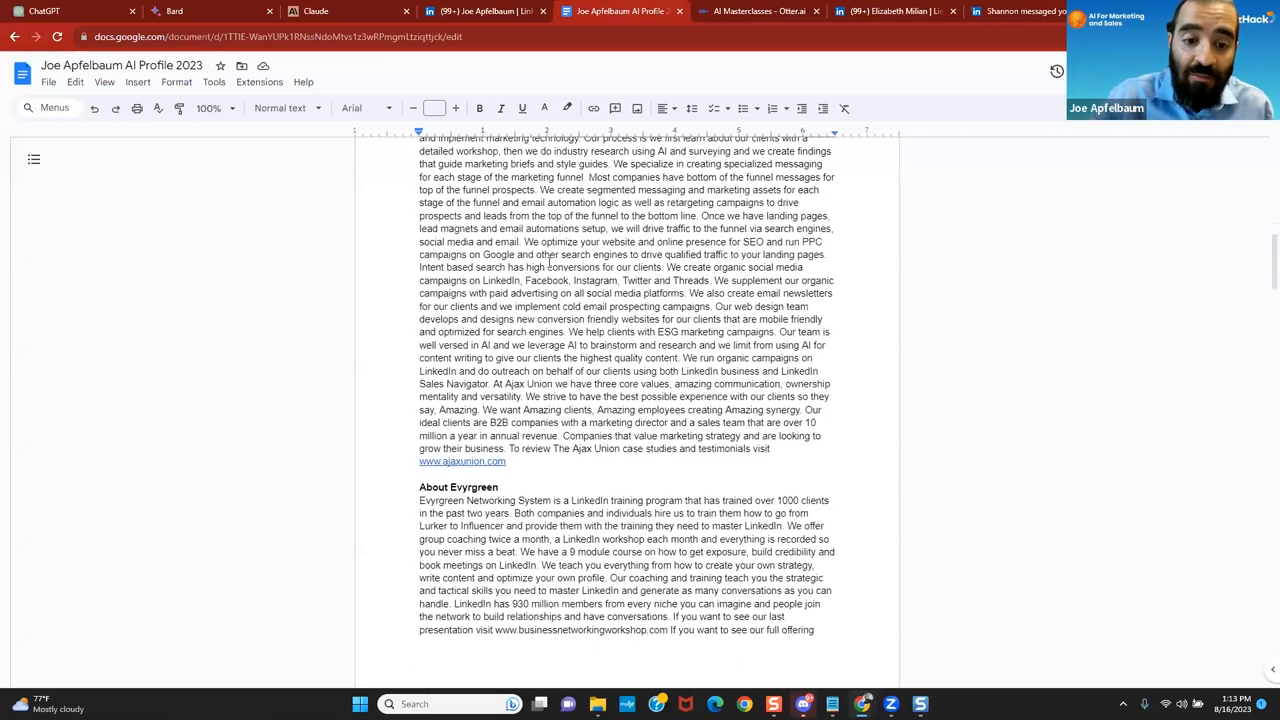
pyautogui.scroll(-3)
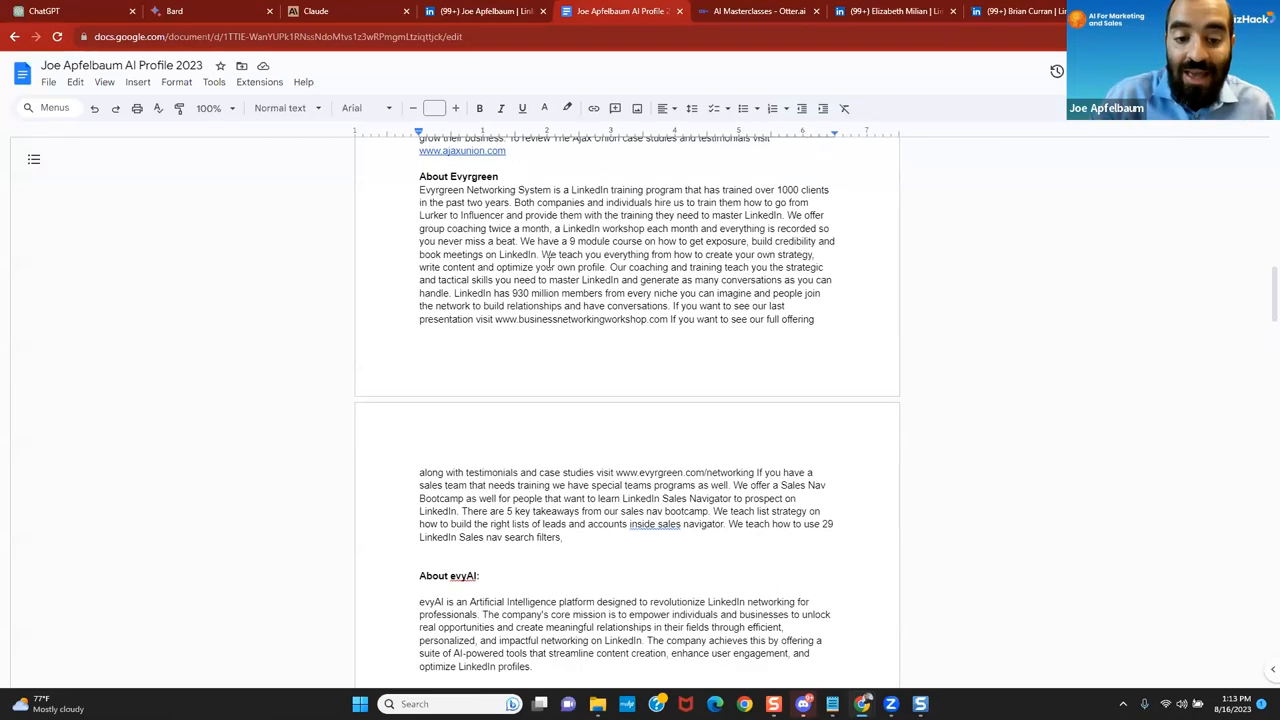
pyautogui.scroll(-3)
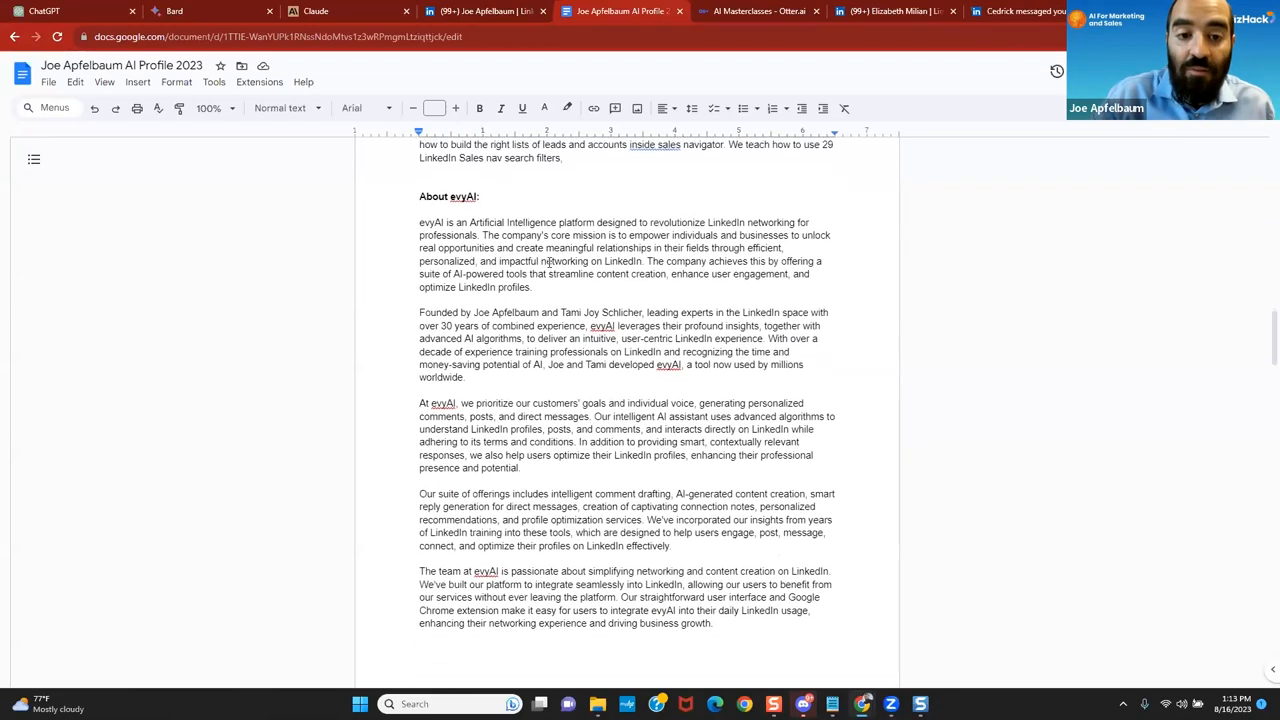
pyautogui.scroll(3)
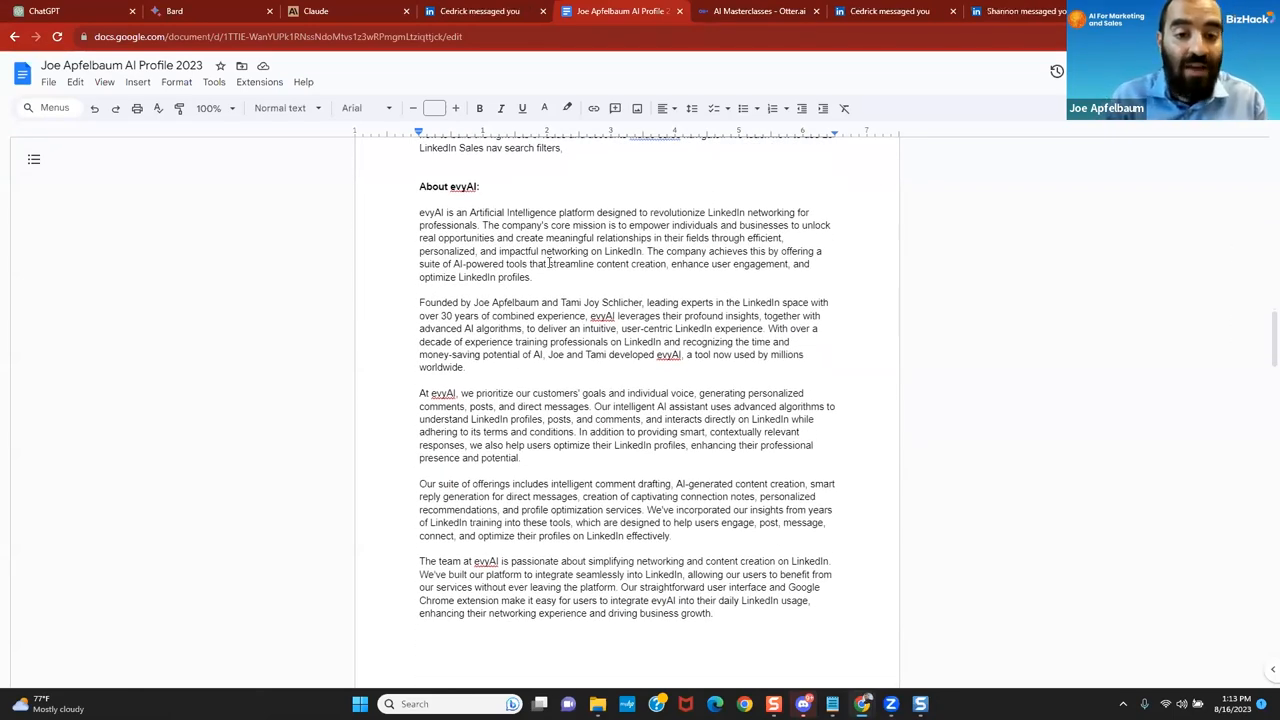
pyautogui.scroll(3)
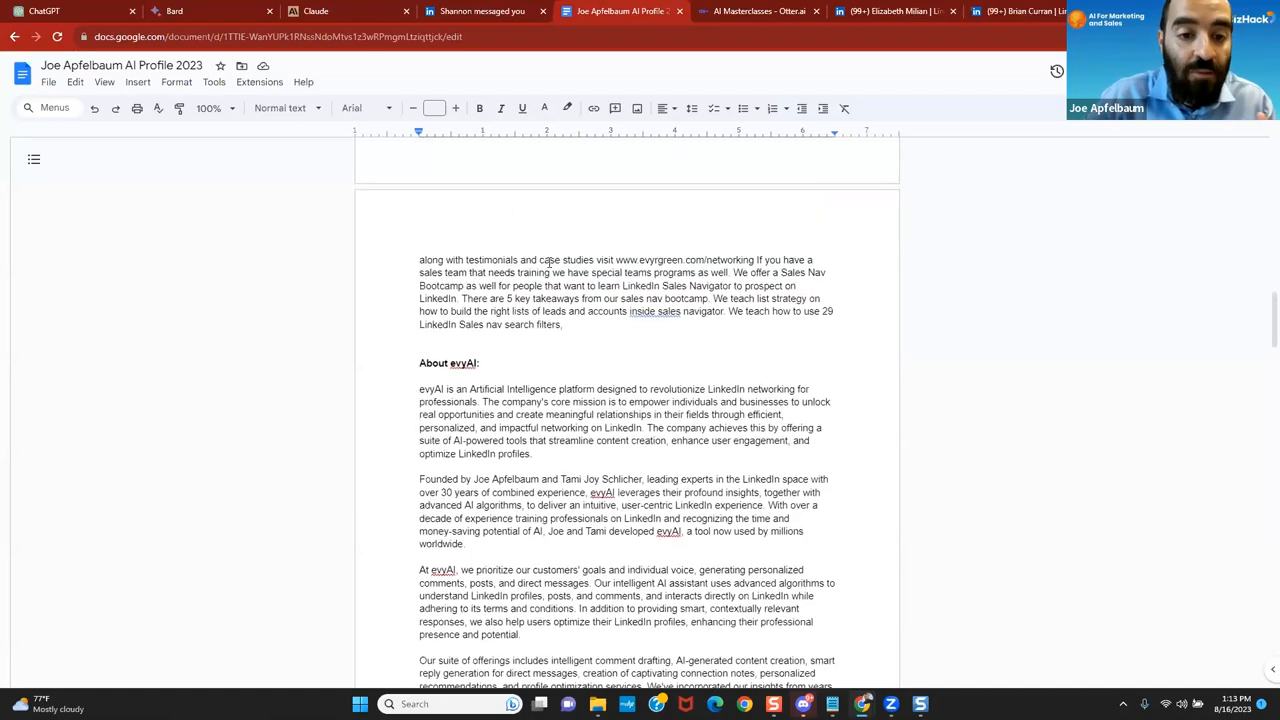
pyautogui.scroll(3)
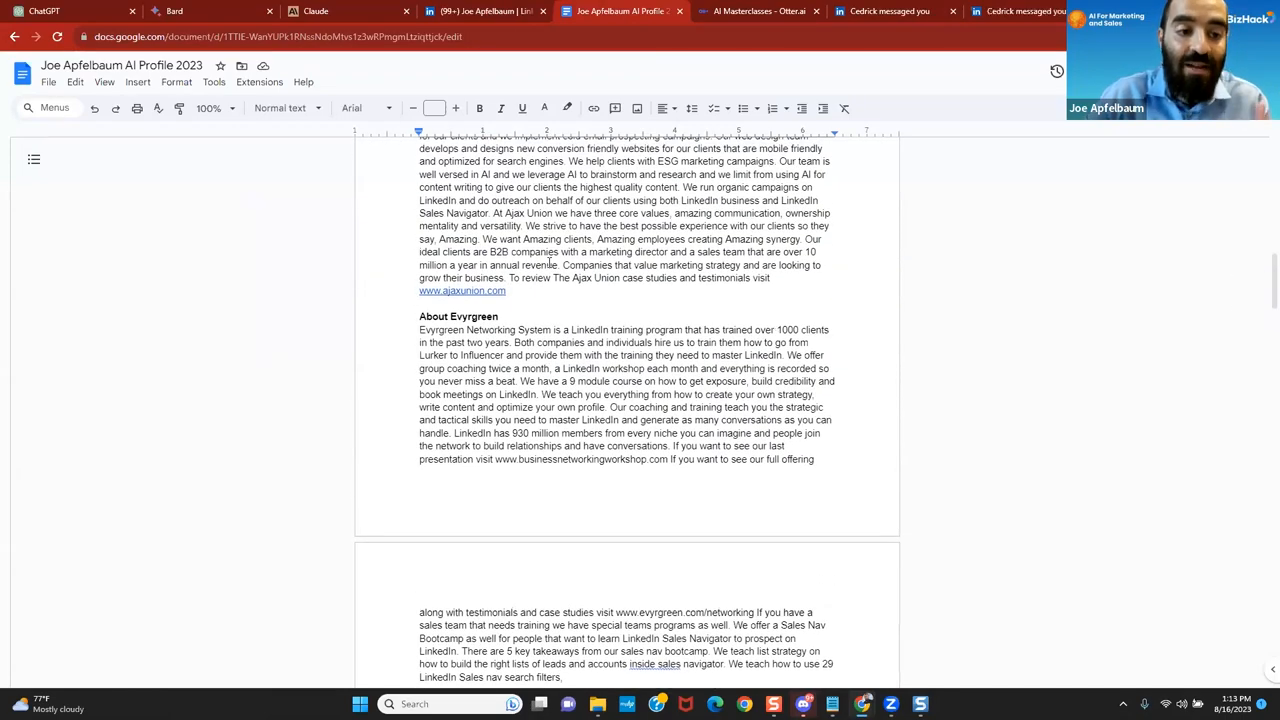
pyautogui.scroll(3)
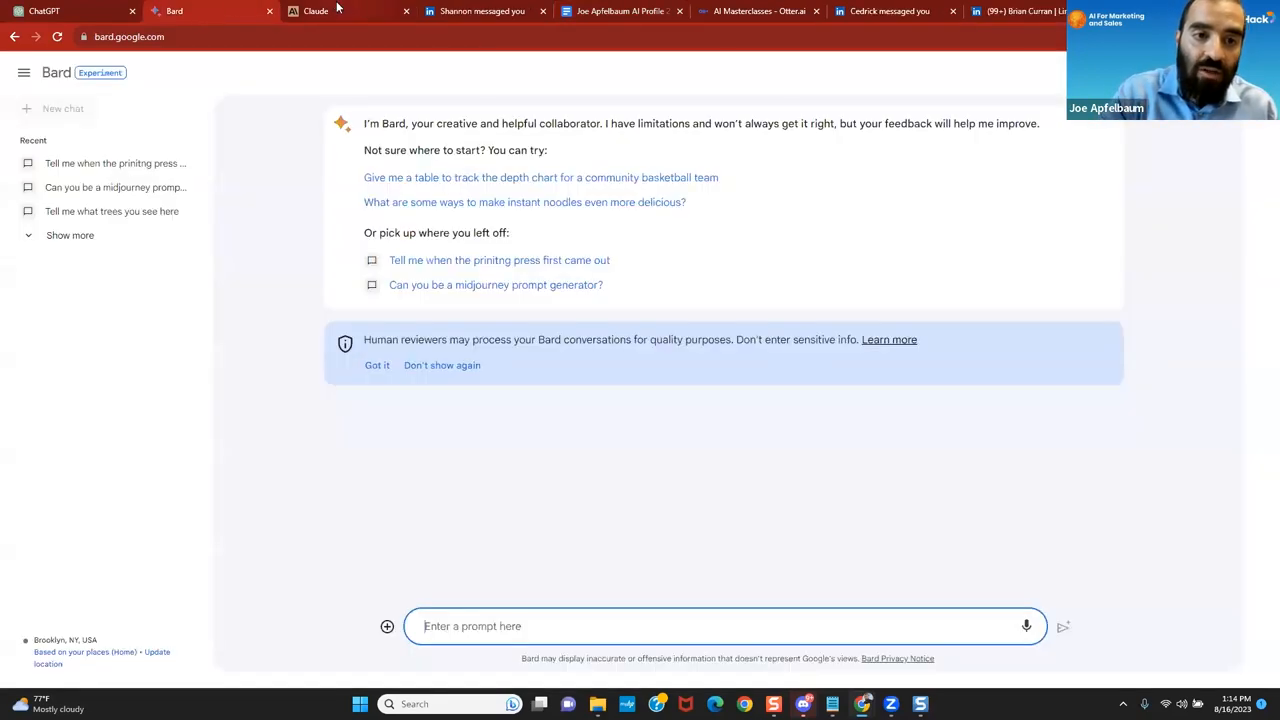
# Stop briefly at Claude's welcome page, then present the Unit 8 Agenda slide full screen.
pyautogui.click(315, 11)
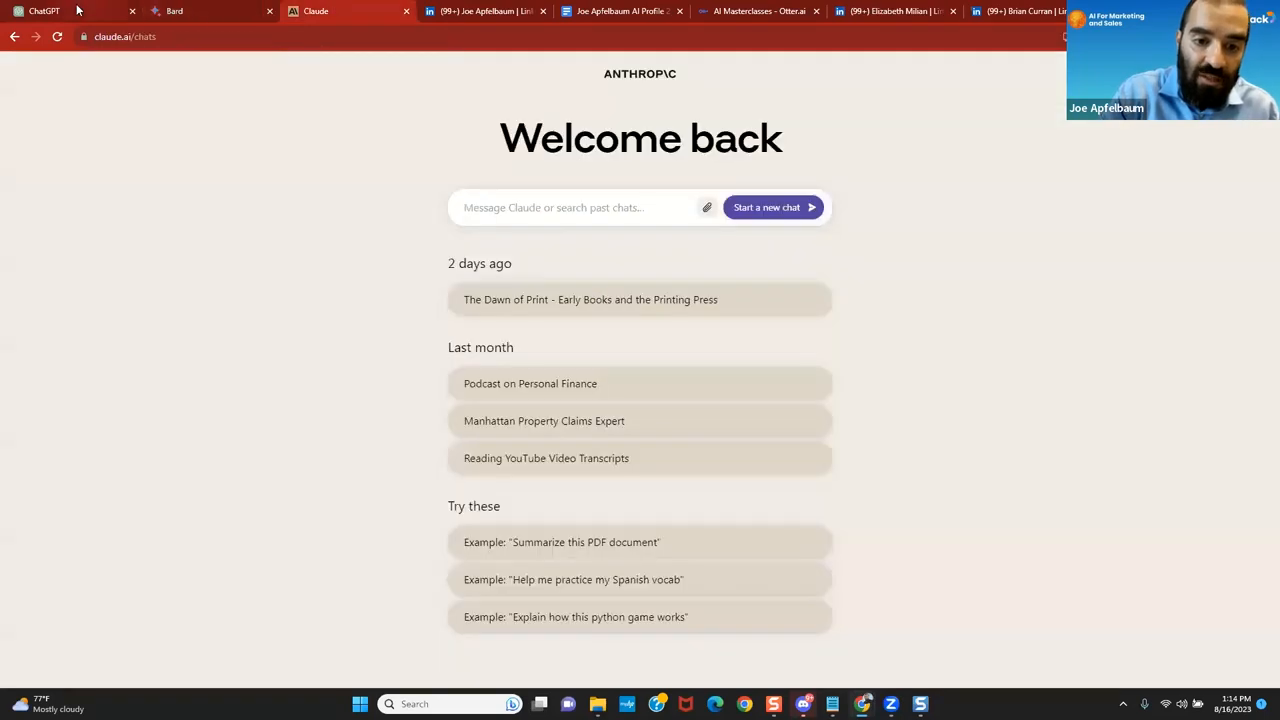
pyautogui.click(44, 11)
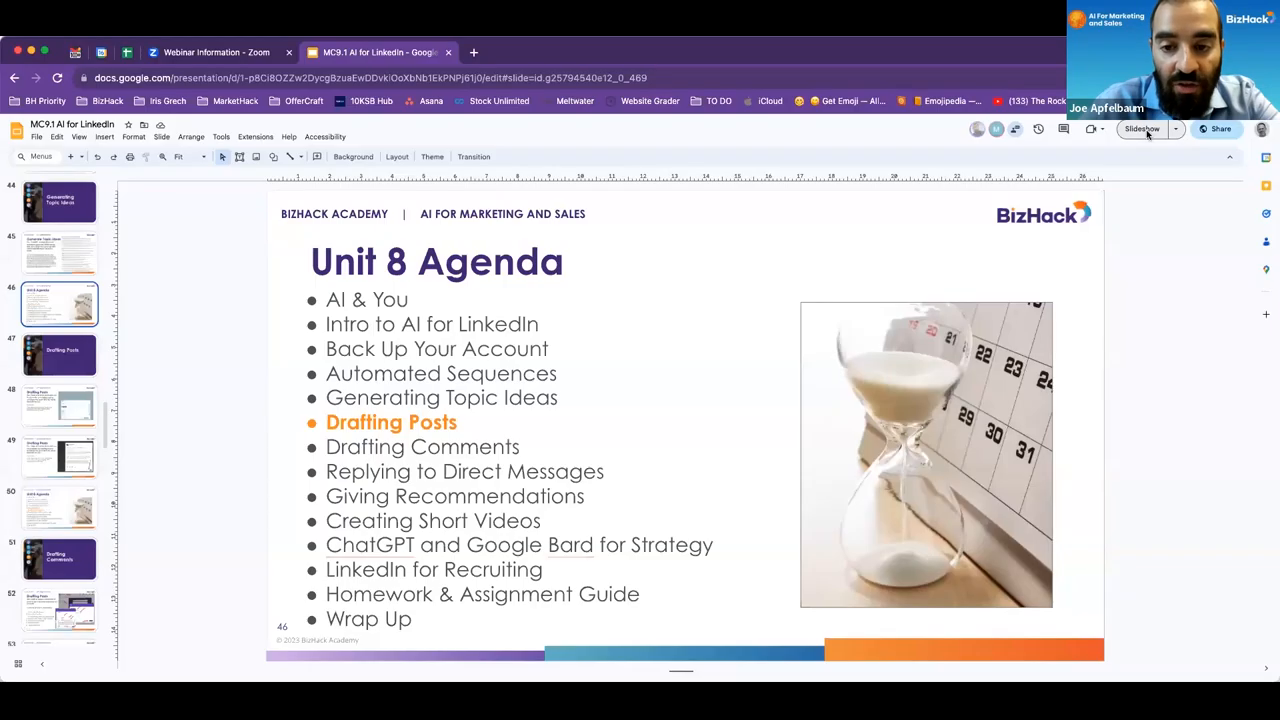
pyautogui.click(1141, 128)
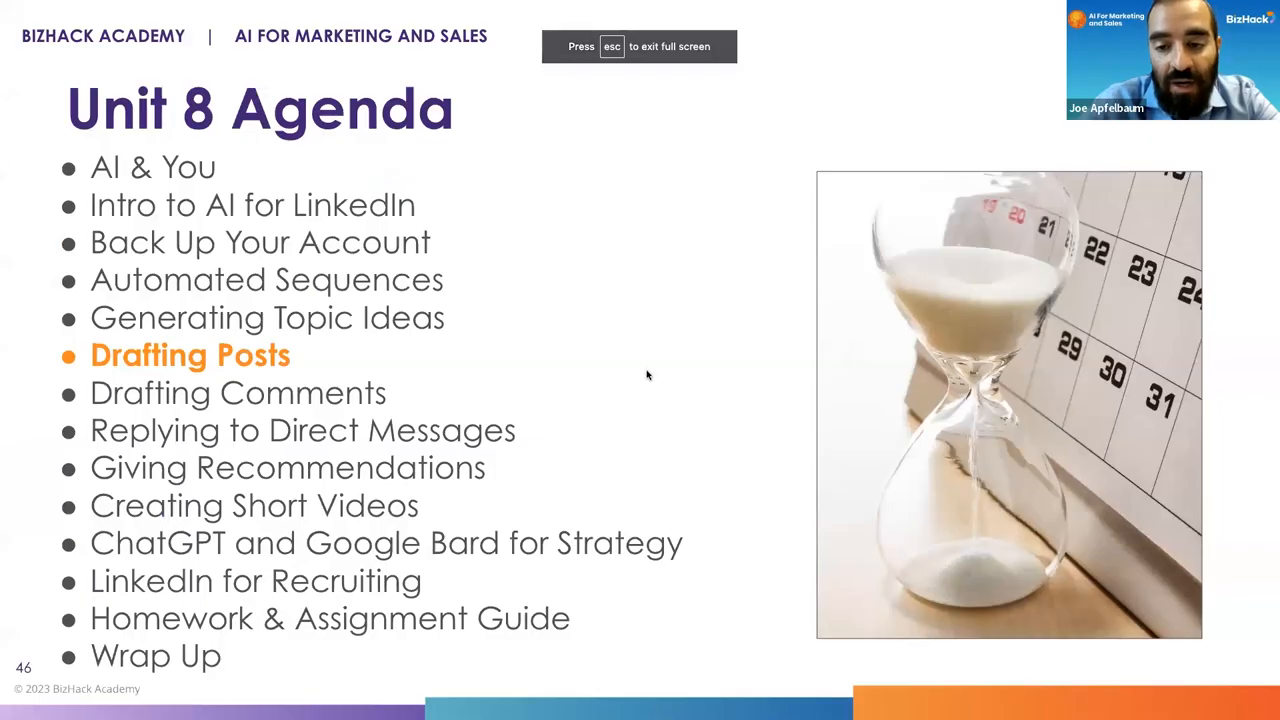